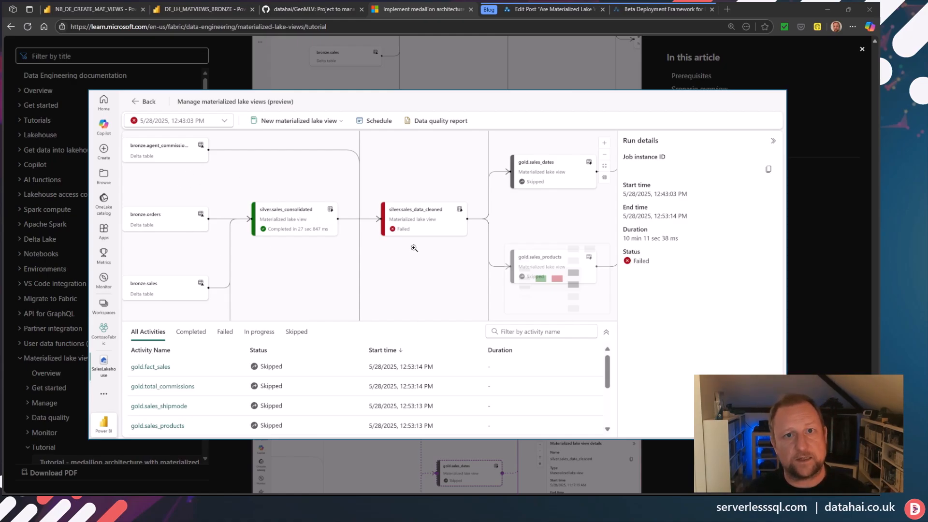
{"action": "mouse_move", "coordinate": [424, 263]}
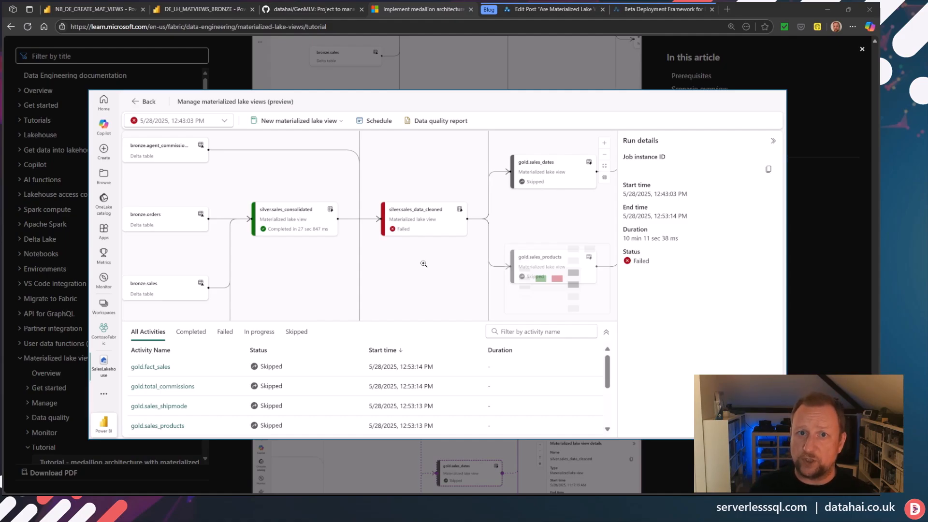
{"action": "mouse_move", "coordinate": [441, 246]}
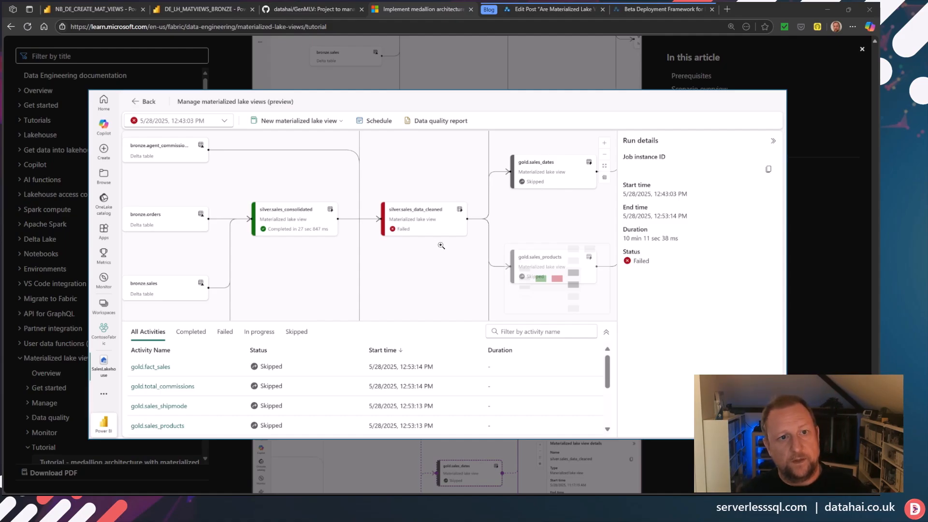
Step: Scroll through the GenMLV README on GitHub, then return to the NB_DE_CREATE_MAT_VIEWS notebook
{"action": "left_click", "coordinate": [312, 9]}
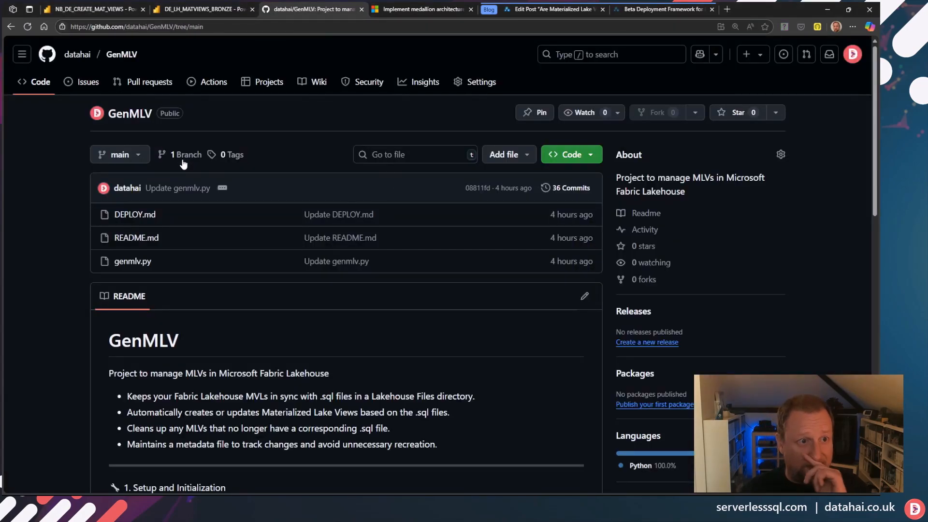
{"action": "mouse_move", "coordinate": [199, 47]}
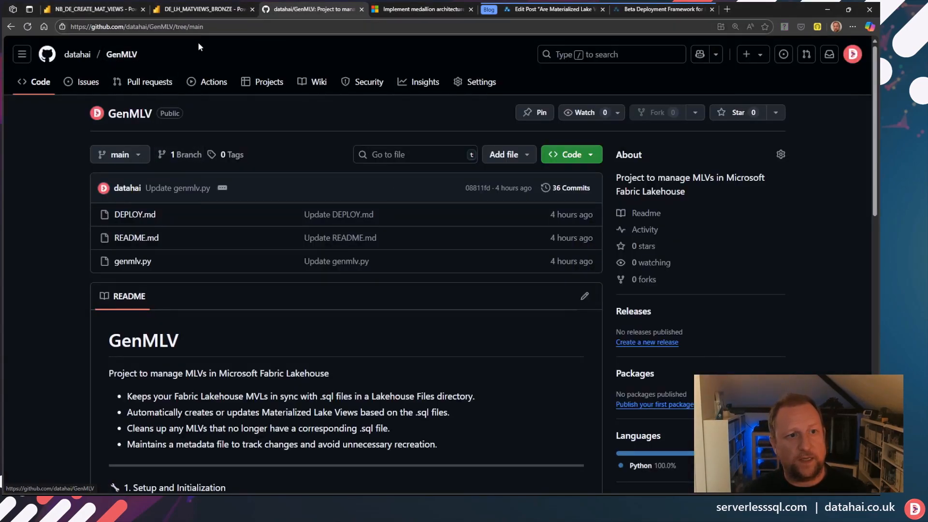
{"action": "mouse_move", "coordinate": [52, 214]}
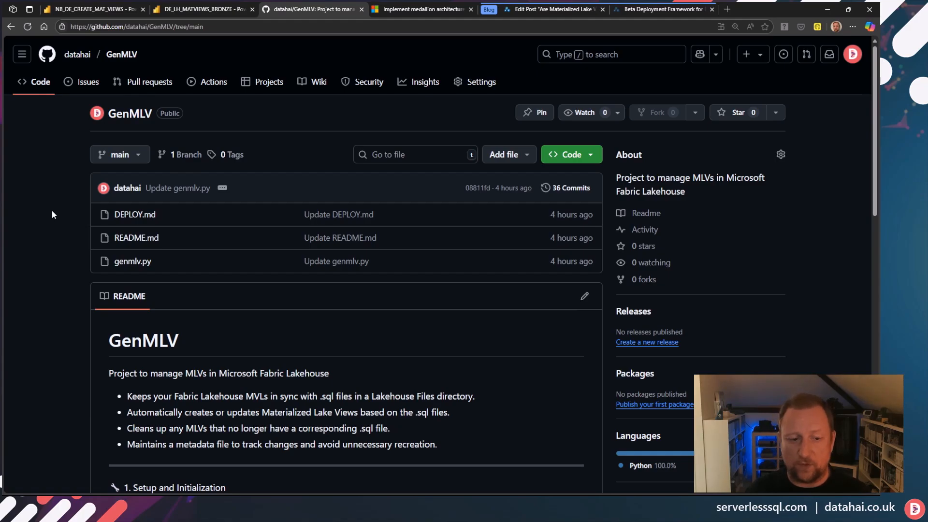
{"action": "scroll", "scroll_direction": "down", "scroll_amount": 3}
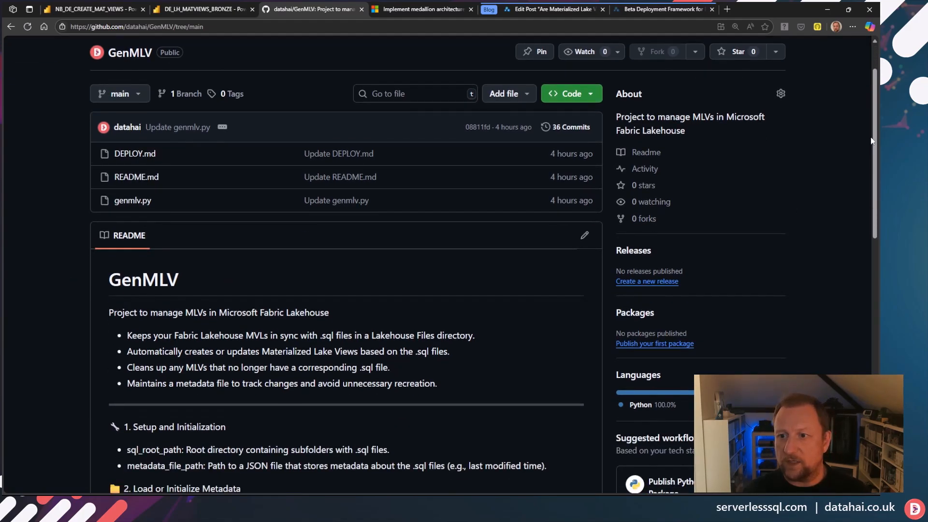
{"action": "scroll", "scroll_direction": "down", "scroll_amount": 3}
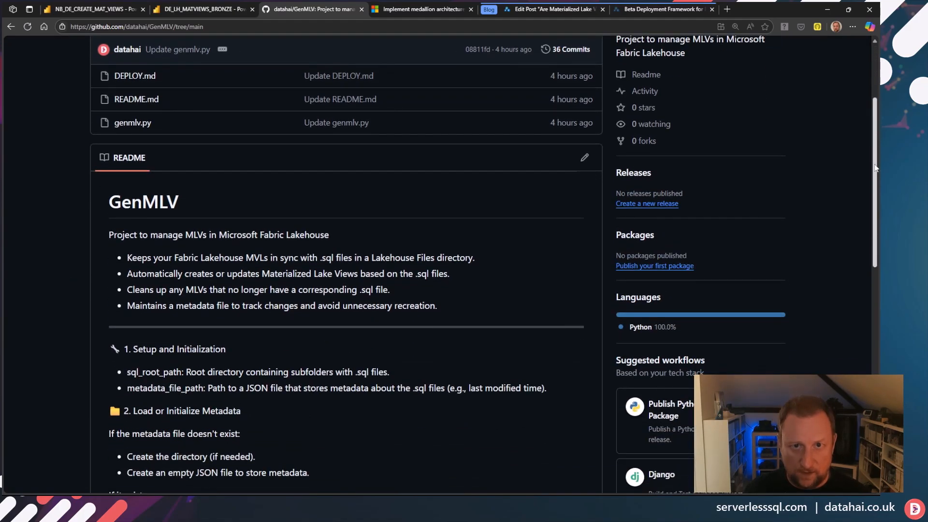
{"action": "scroll", "scroll_direction": "down", "scroll_amount": 3}
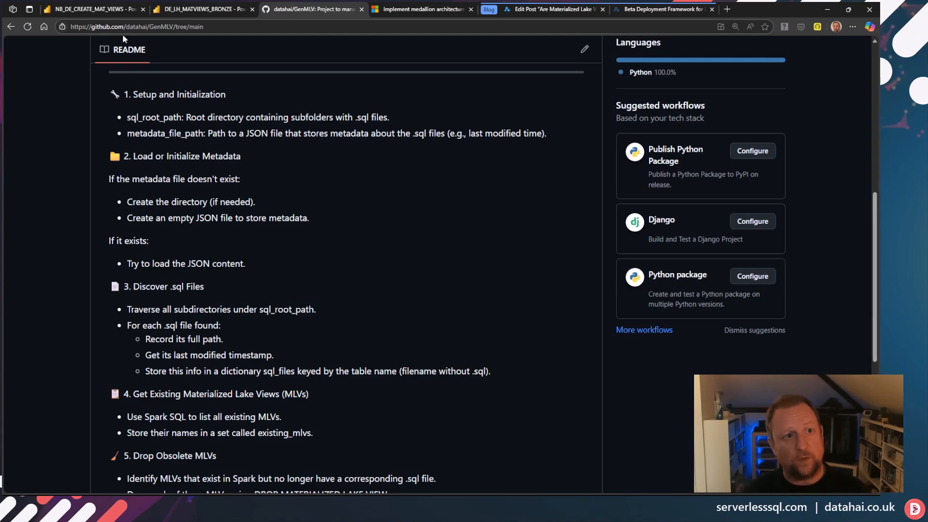
{"action": "left_click", "coordinate": [89, 9]}
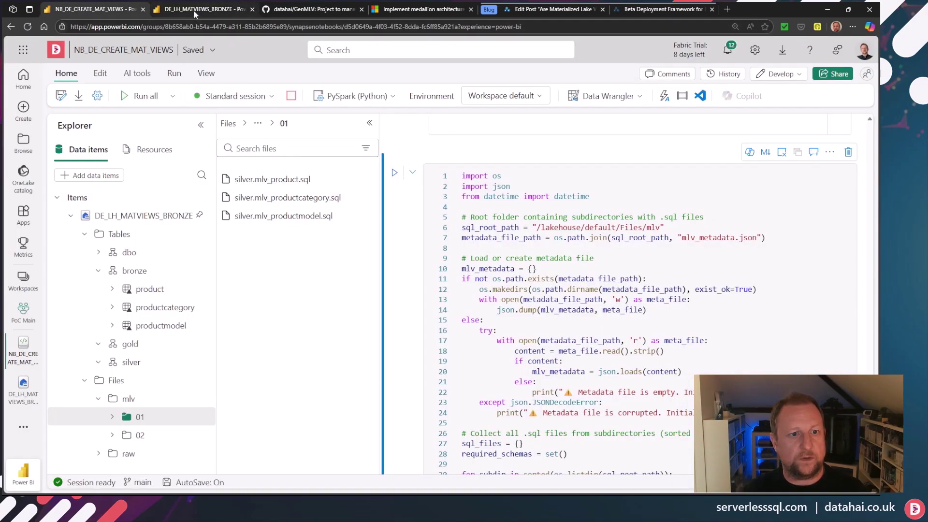
Step: Switch to the DE_LH_MATVIEWS_BRONZE lakehouse, shown at Files > mlv with folders 01 and 02
{"action": "left_click", "coordinate": [201, 8]}
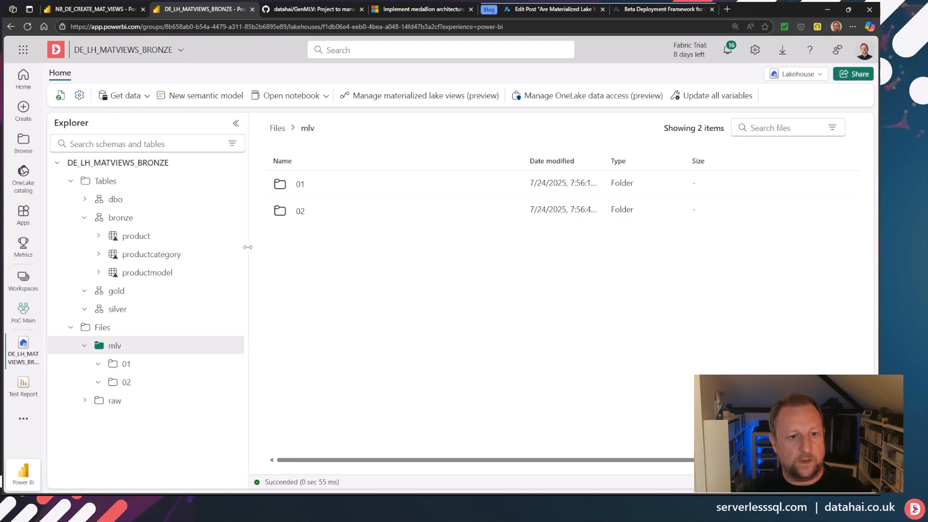
{"action": "mouse_move", "coordinate": [328, 264]}
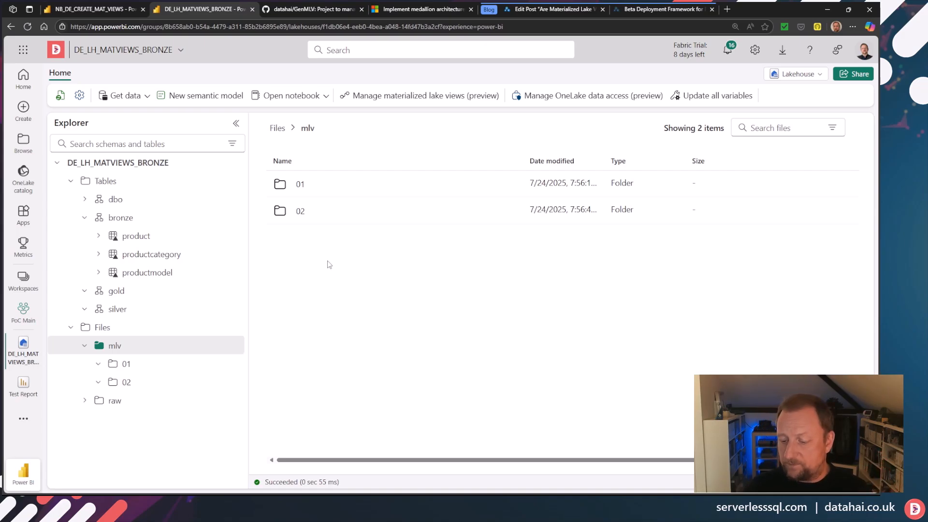
{"action": "mouse_move", "coordinate": [139, 222]}
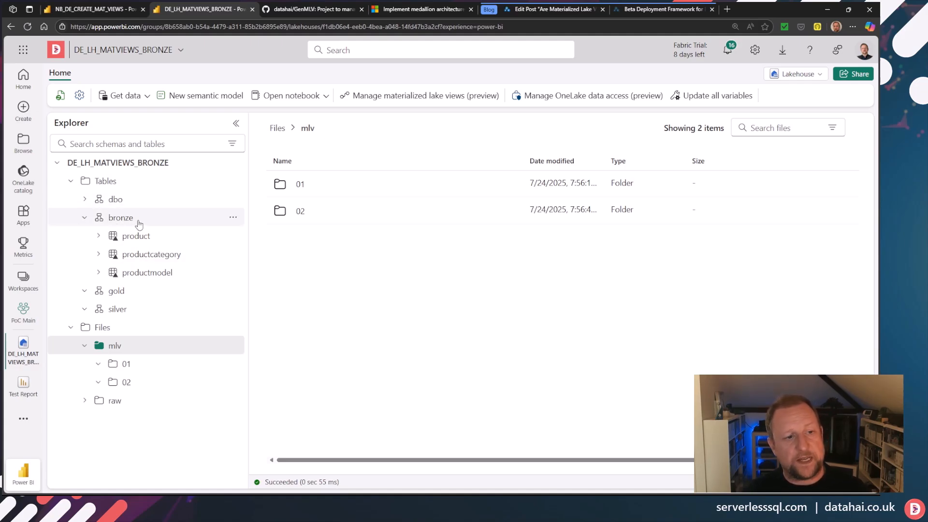
{"action": "mouse_move", "coordinate": [145, 314]}
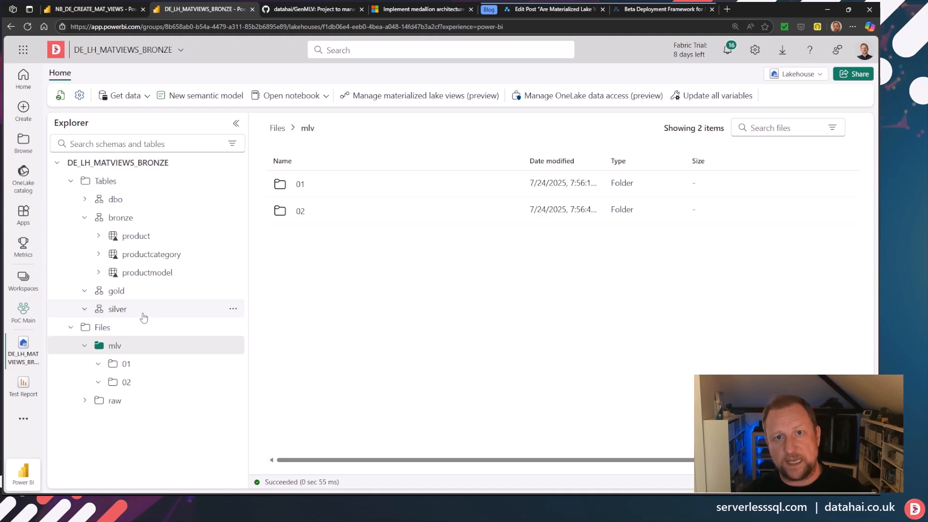
{"action": "mouse_move", "coordinate": [176, 240]}
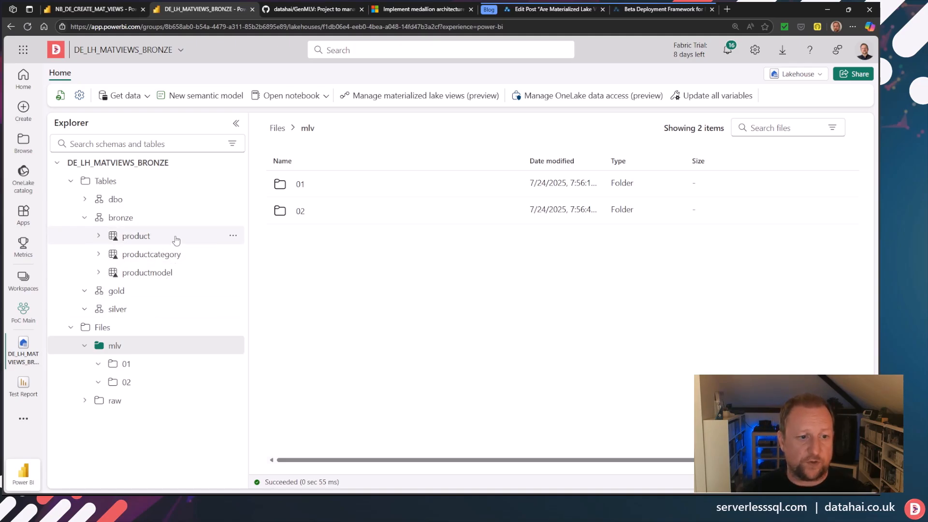
{"action": "mouse_move", "coordinate": [176, 249]}
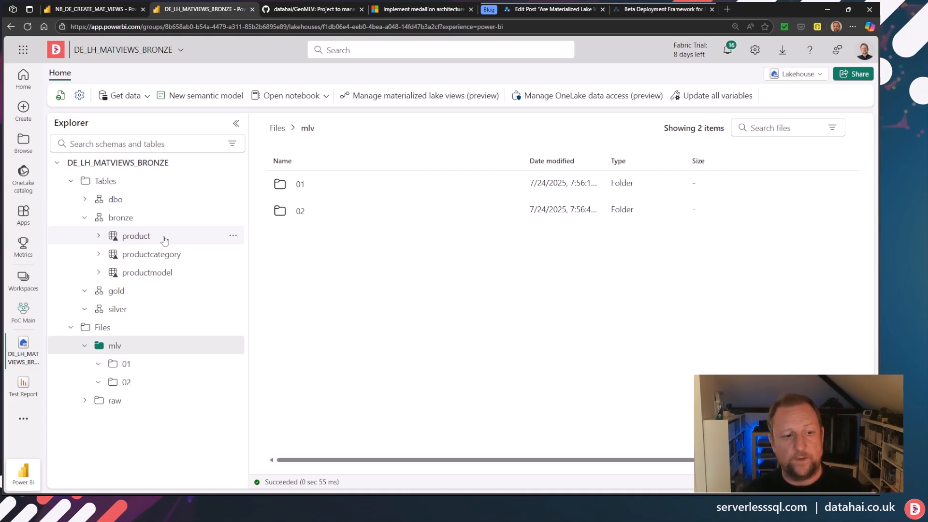
{"action": "mouse_move", "coordinate": [314, 314]}
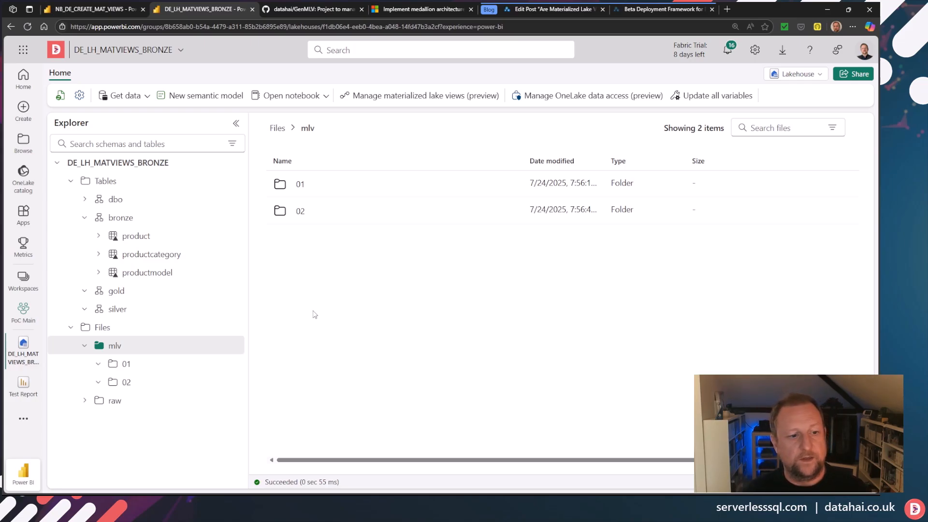
{"action": "mouse_move", "coordinate": [118, 348]}
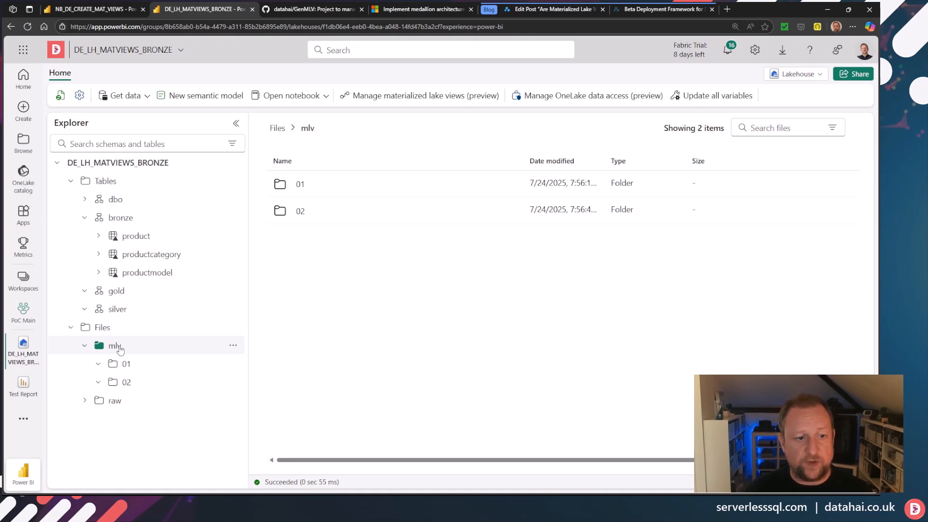
{"action": "mouse_move", "coordinate": [124, 351]}
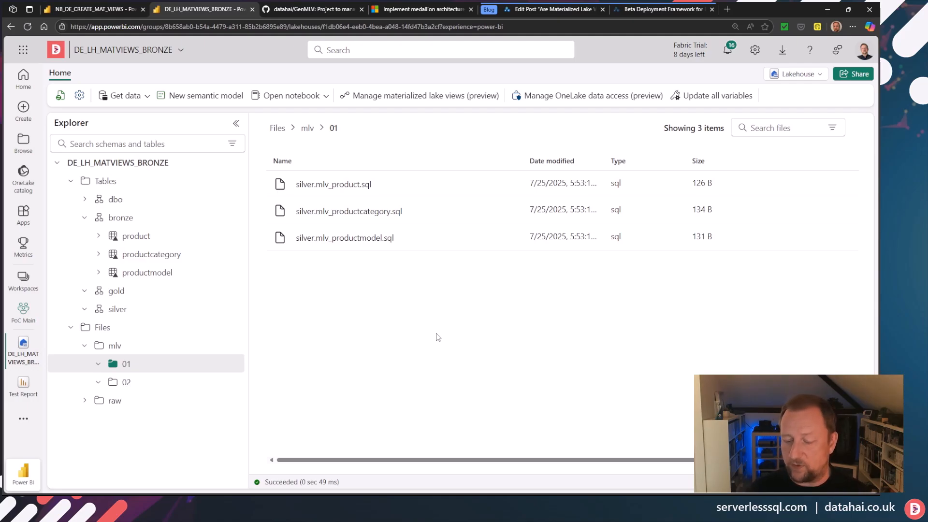
{"action": "mouse_move", "coordinate": [340, 192]}
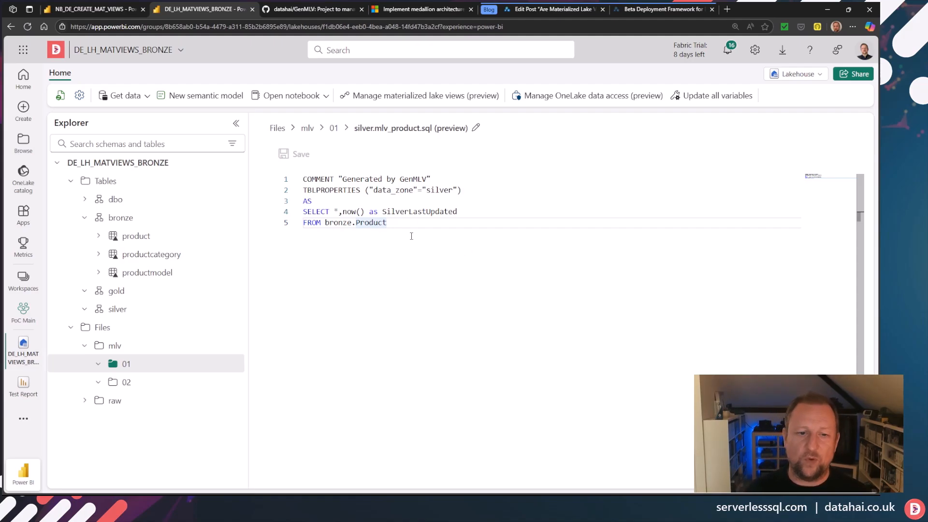
Step: Preview silver.mlv_product.sql from folder 01 to read its bronze-based definition
{"action": "double_click", "coordinate": [351, 211]}
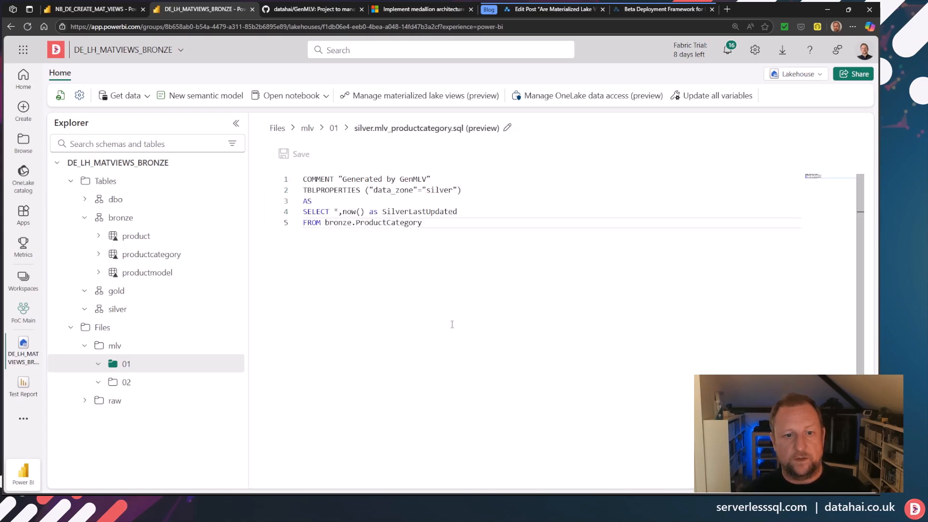
Step: Review the SQL previews in folders 01 and 02, including gold dim-product, then return to mlv
{"action": "key", "text": "ctrl+a"}
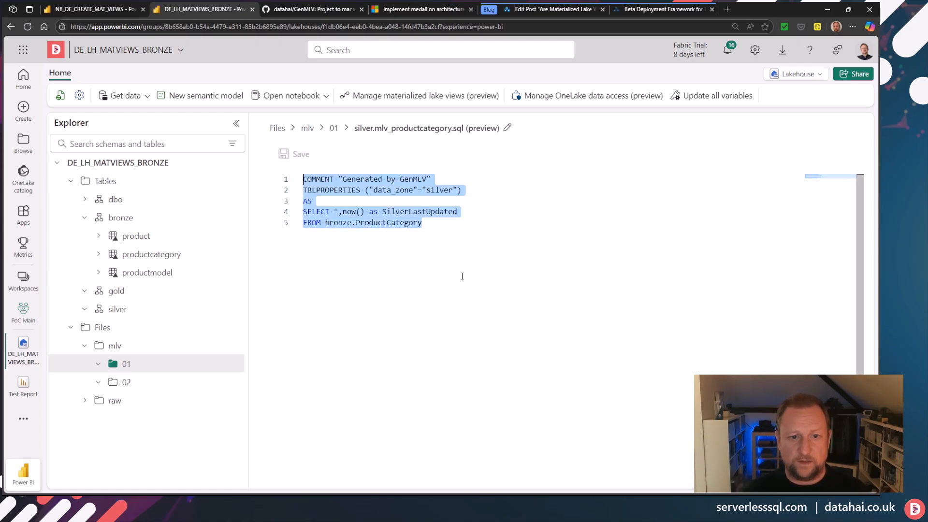
{"action": "left_click", "coordinate": [400, 231]}
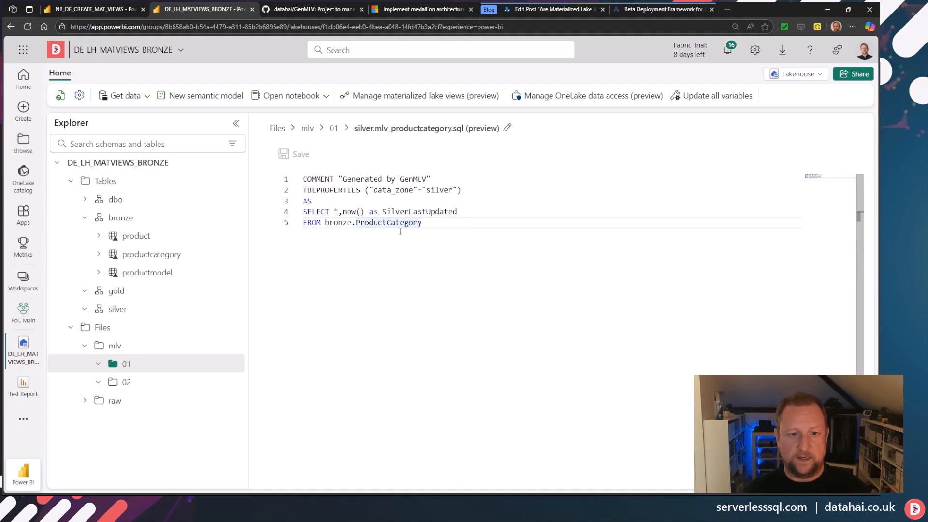
{"action": "mouse_move", "coordinate": [454, 242]}
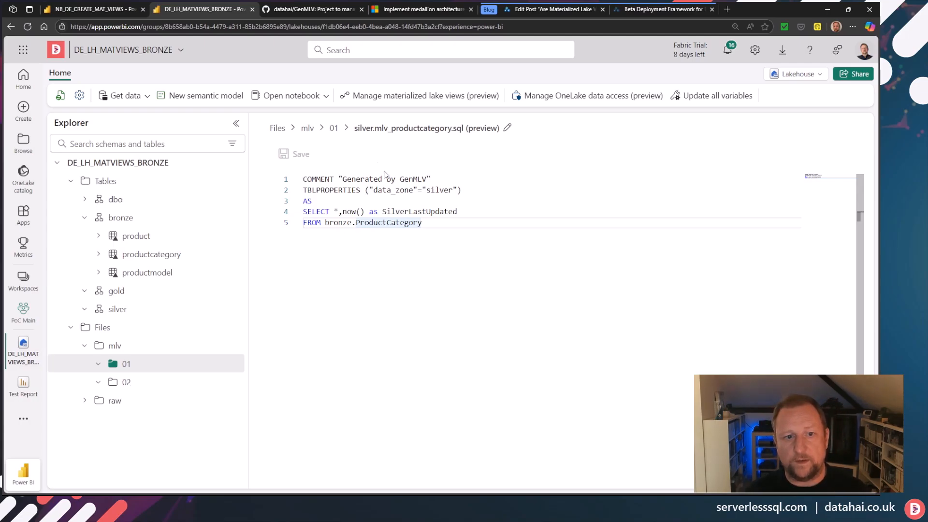
{"action": "left_click", "coordinate": [333, 127]}
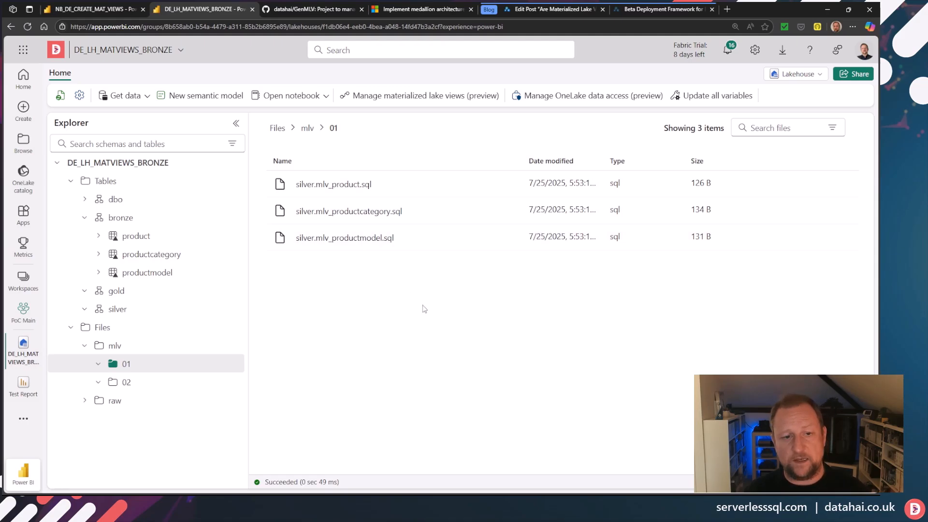
{"action": "left_click", "coordinate": [127, 382]}
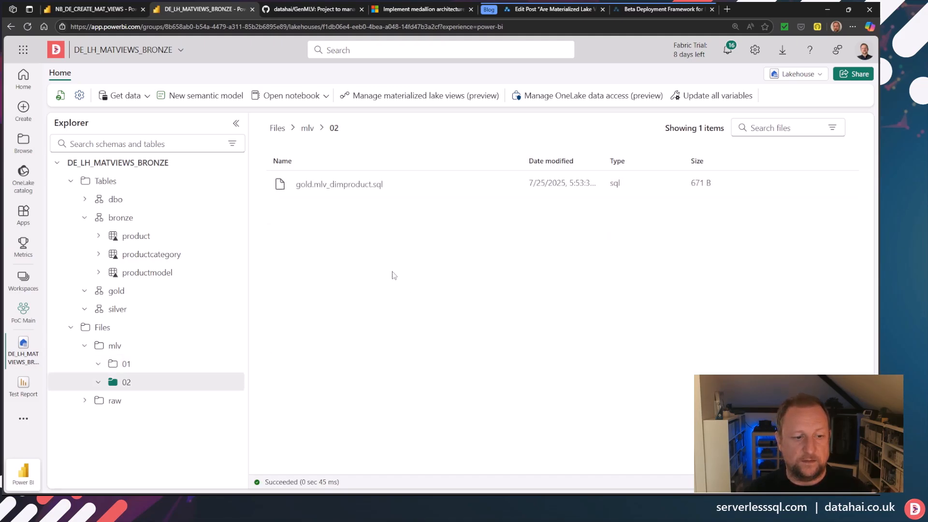
{"action": "mouse_move", "coordinate": [445, 274]}
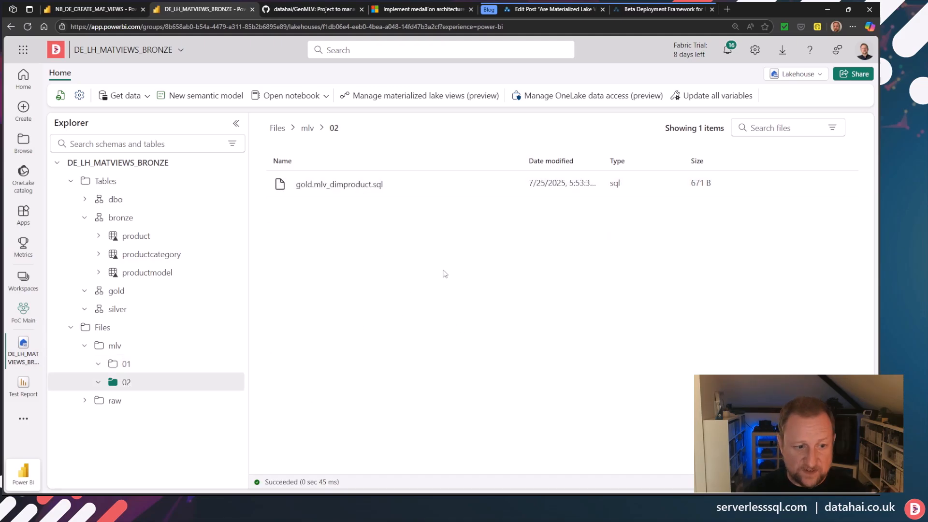
{"action": "mouse_move", "coordinate": [495, 306]}
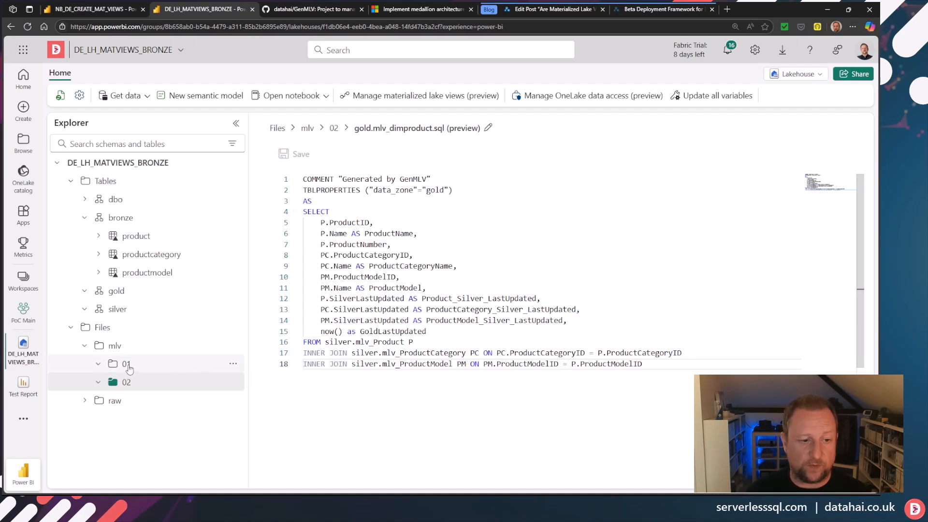
{"action": "left_click", "coordinate": [126, 364]}
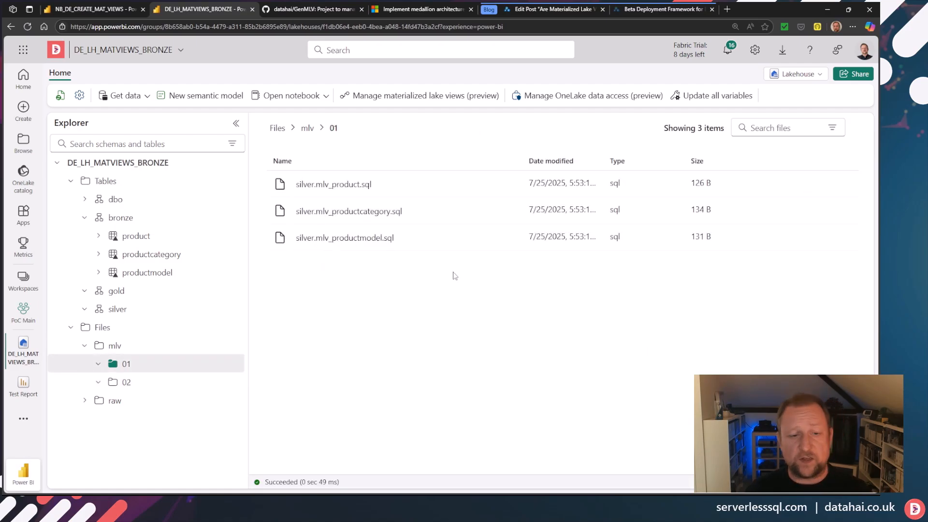
{"action": "left_click", "coordinate": [307, 128]}
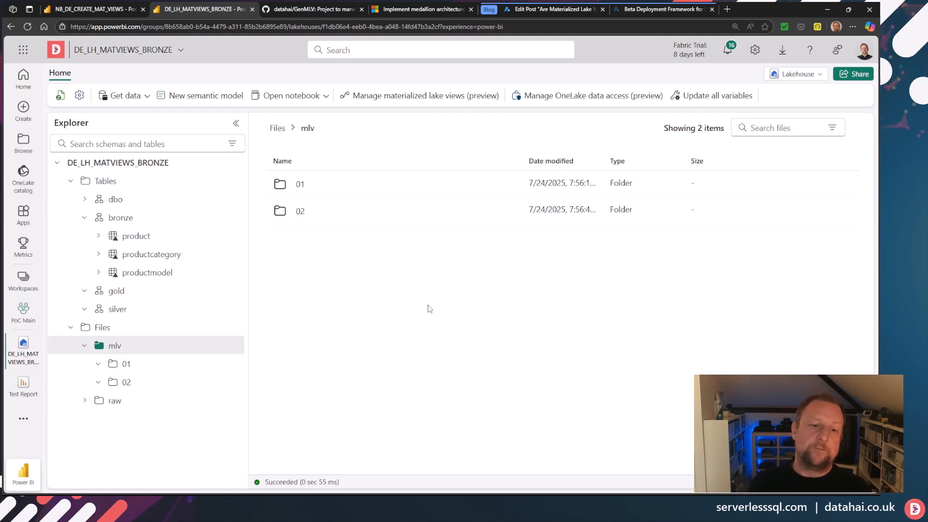
{"action": "mouse_move", "coordinate": [454, 269]}
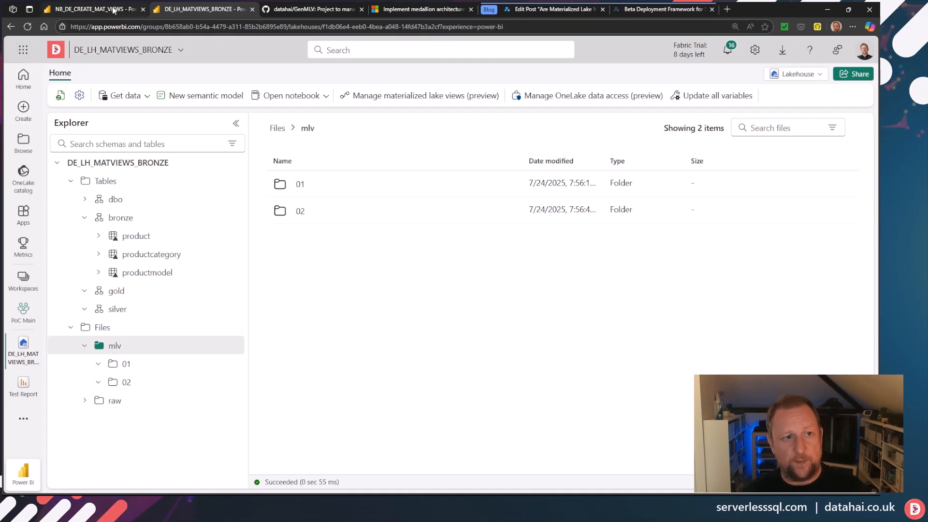
Step: In the NB_DE_CREATE_MAT_VIEWS notebook, browse mlv folders 02 and 01 in the Files pane
{"action": "left_click", "coordinate": [89, 9]}
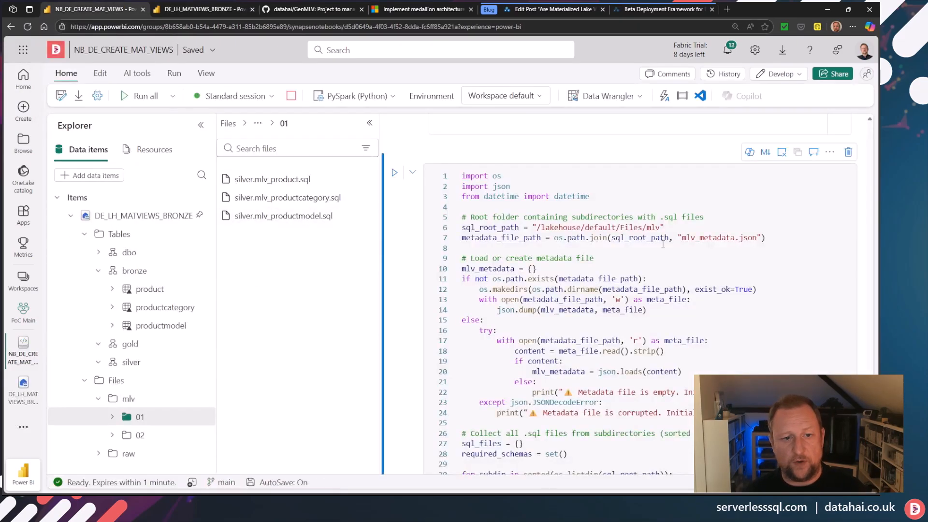
{"action": "mouse_move", "coordinate": [331, 319]}
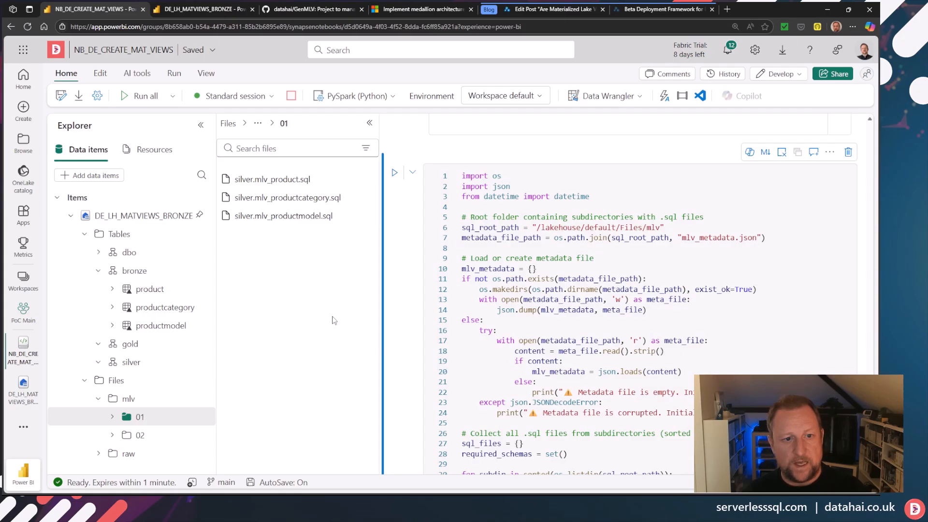
{"action": "mouse_move", "coordinate": [286, 197]}
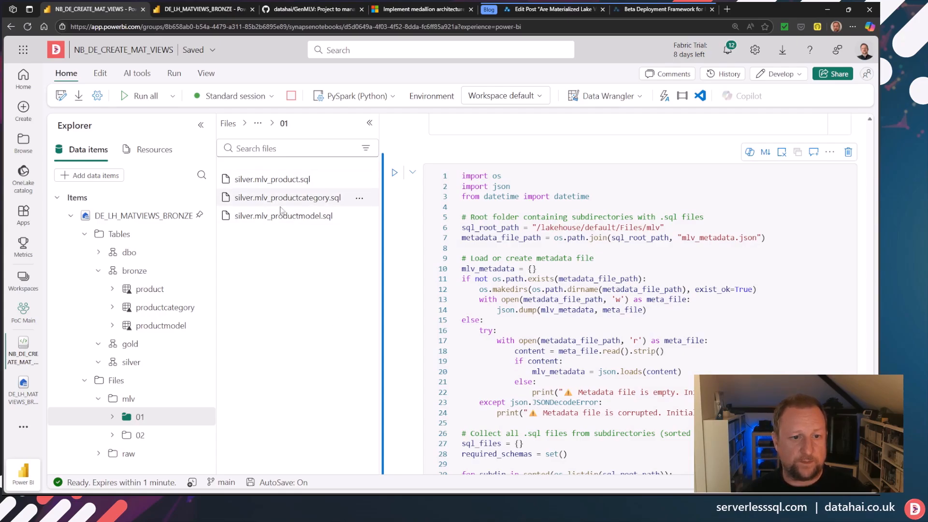
{"action": "left_click", "coordinate": [141, 435]}
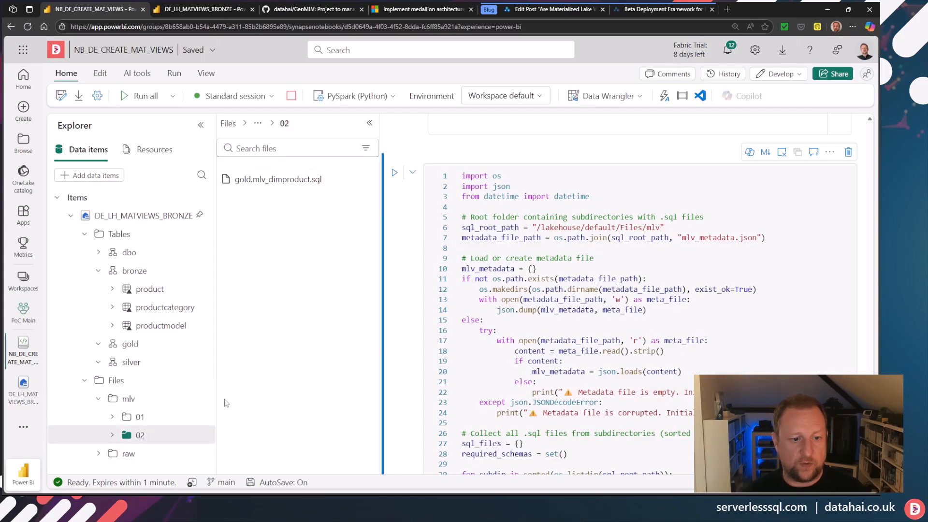
{"action": "left_click", "coordinate": [140, 416]}
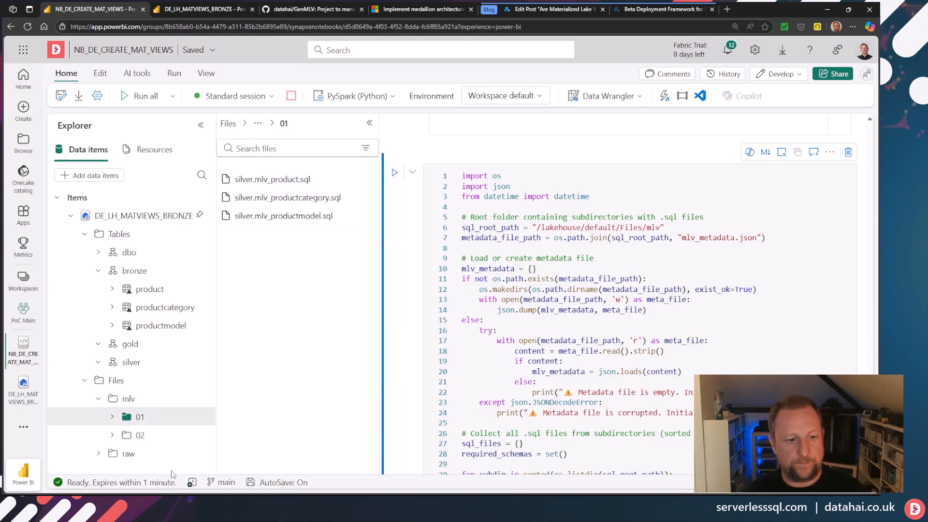
{"action": "left_click", "coordinate": [128, 399]}
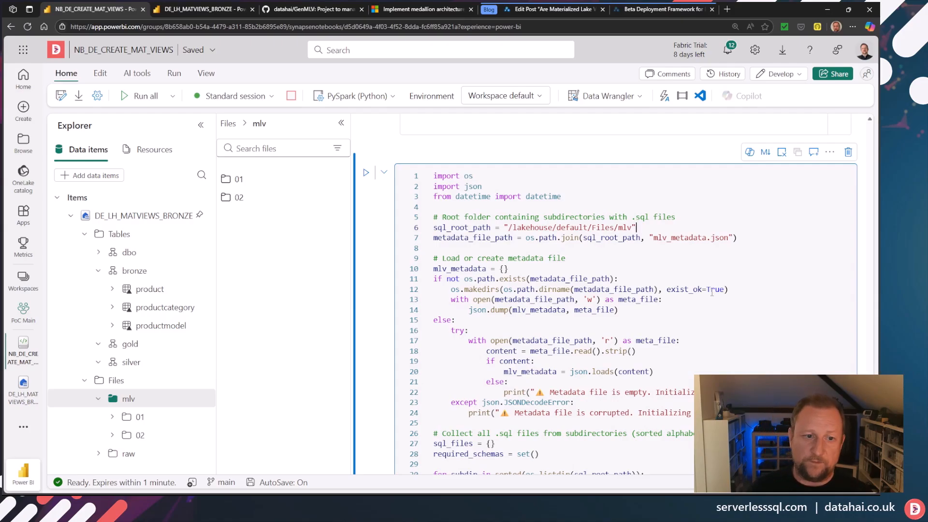
{"action": "left_click", "coordinate": [140, 416]}
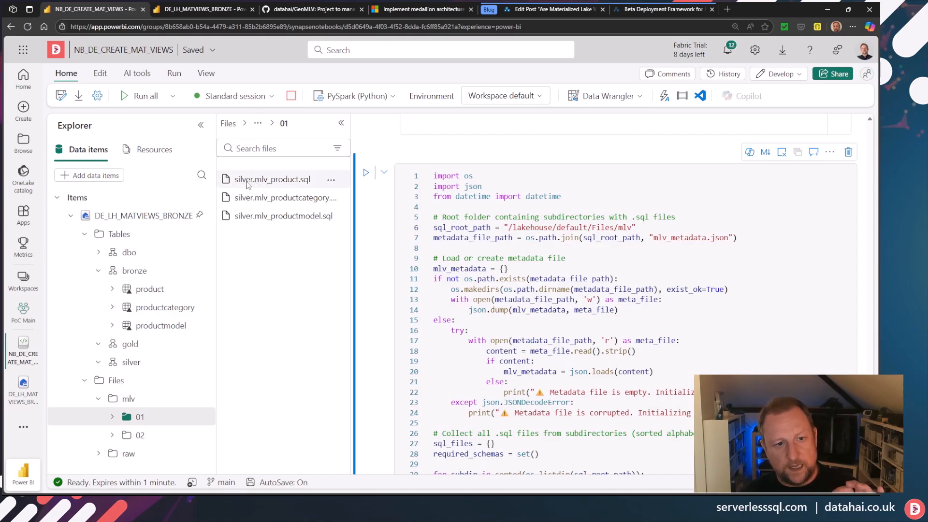
{"action": "mouse_move", "coordinate": [279, 188]}
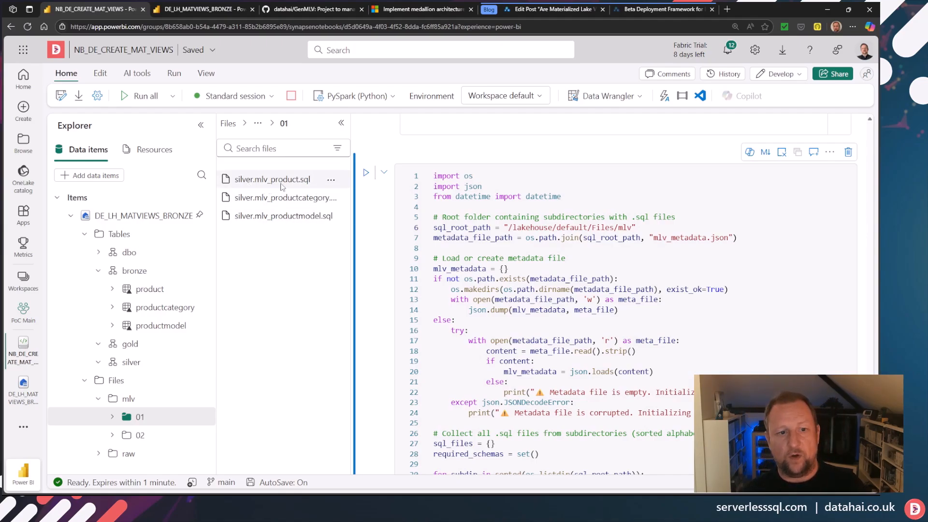
{"action": "mouse_move", "coordinate": [283, 251]}
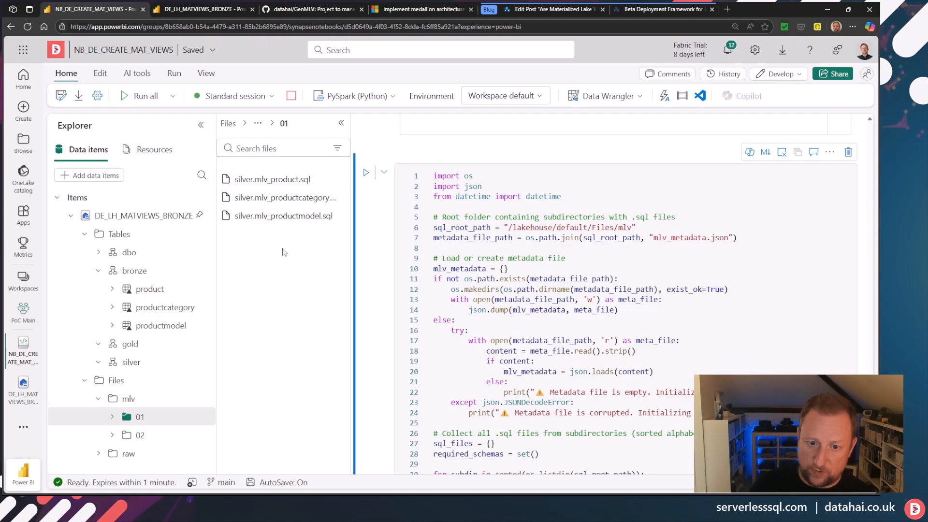
{"action": "mouse_move", "coordinate": [272, 179]}
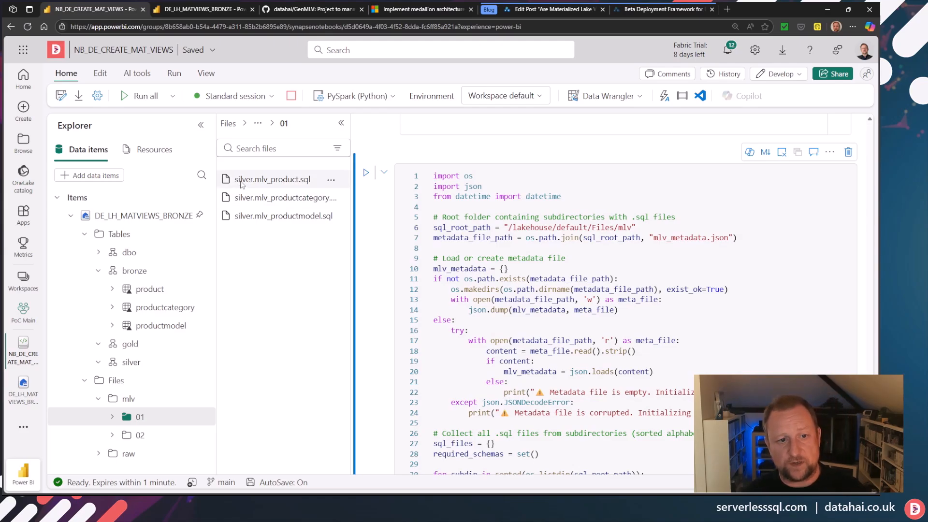
{"action": "mouse_move", "coordinate": [303, 288]}
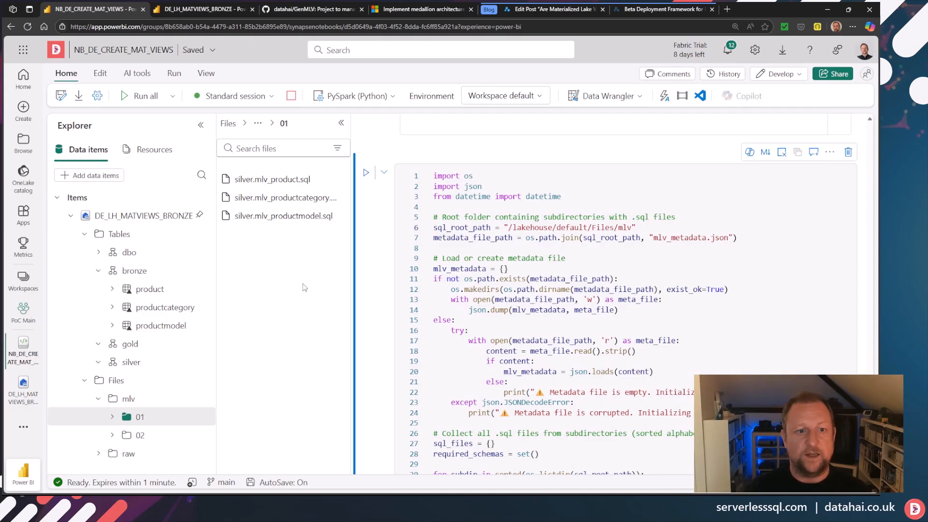
{"action": "mouse_move", "coordinate": [273, 178]}
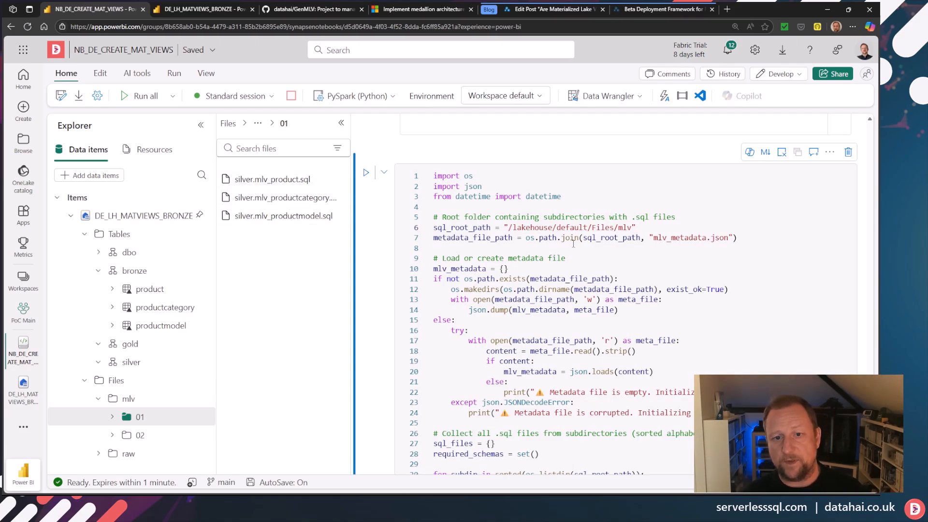
{"action": "mouse_move", "coordinate": [366, 172]}
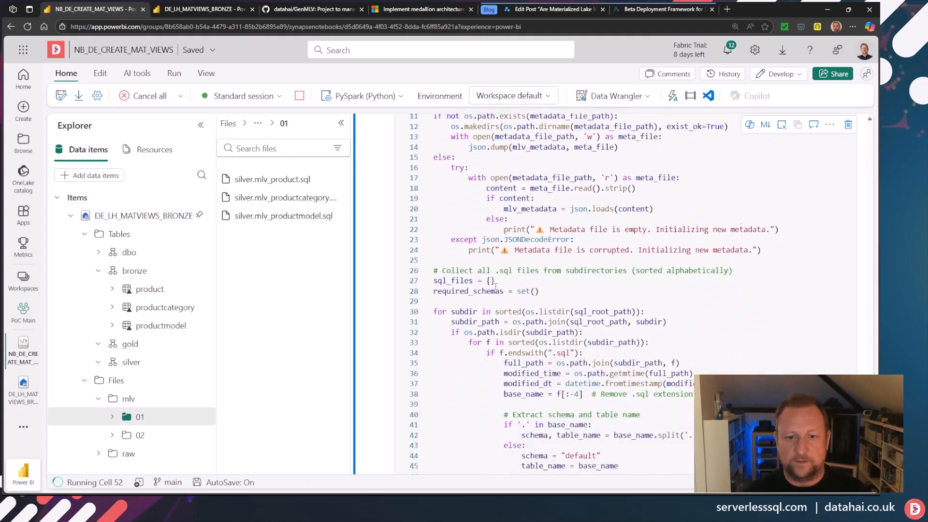
Step: After the cell builds the silver and gold views, refresh mlv to reveal mlv_metadata.json
{"action": "scroll", "scroll_direction": "down", "scroll_amount": 3}
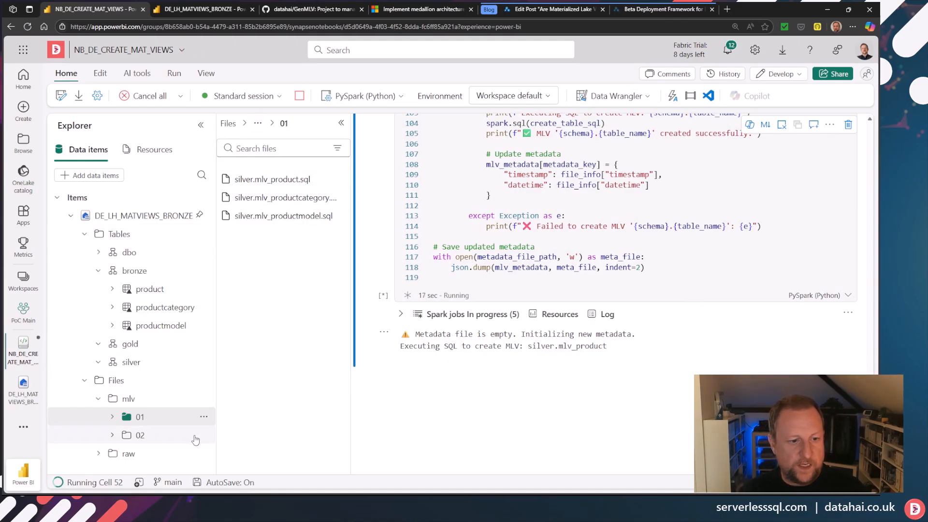
{"action": "left_click", "coordinate": [127, 398]}
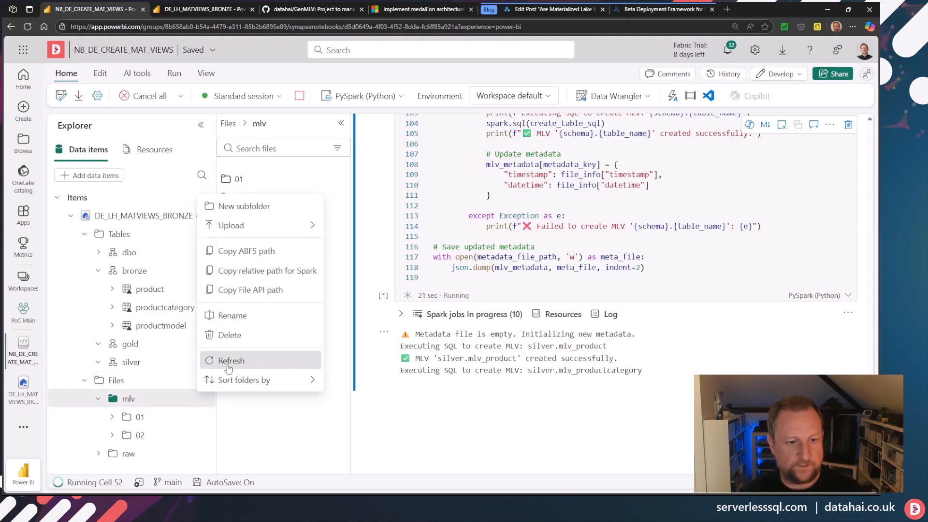
{"action": "left_click", "coordinate": [230, 361]}
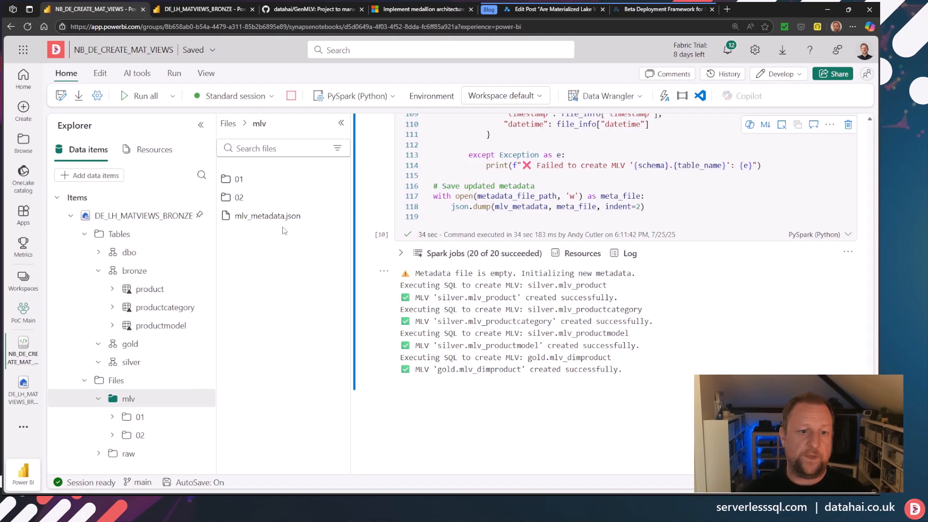
{"action": "mouse_move", "coordinate": [267, 215]}
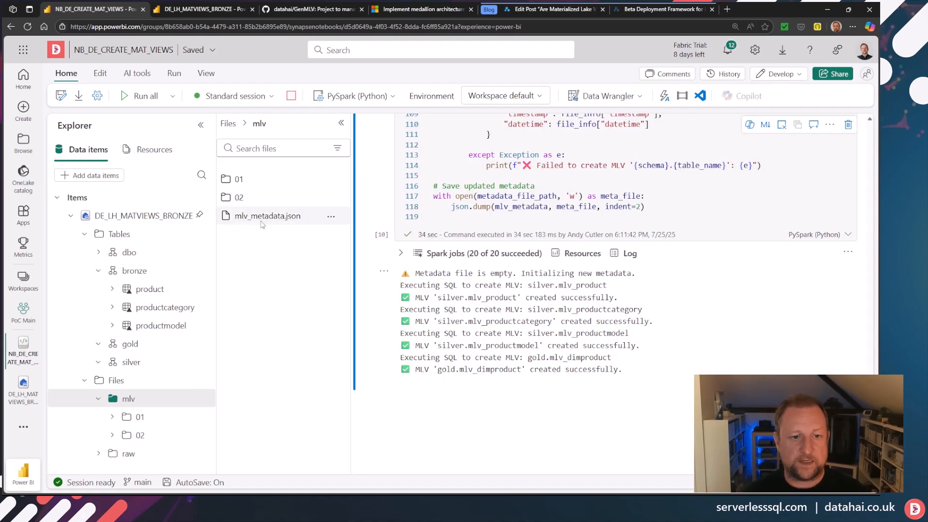
Step: Preview mlv_metadata.json in the lakehouse and highlight one view's timestamp entry
{"action": "left_click", "coordinate": [204, 8]}
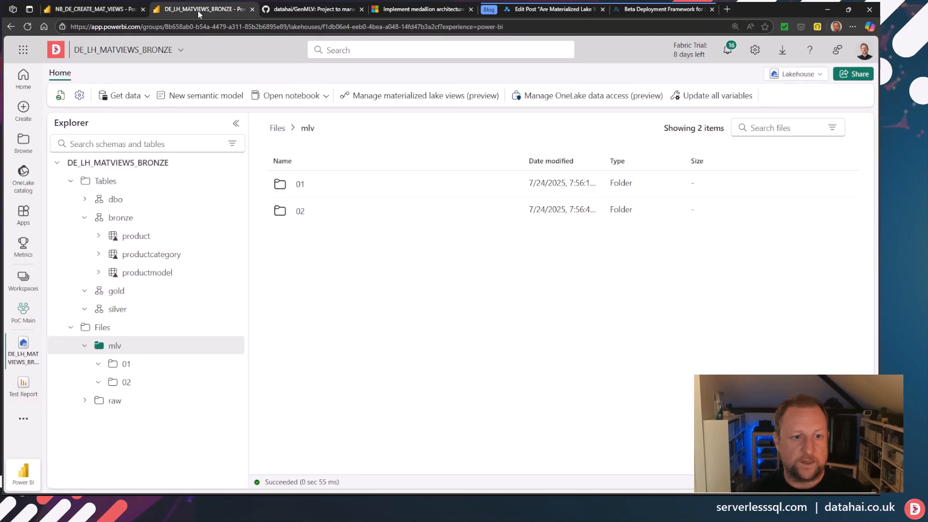
{"action": "mouse_move", "coordinate": [234, 345]}
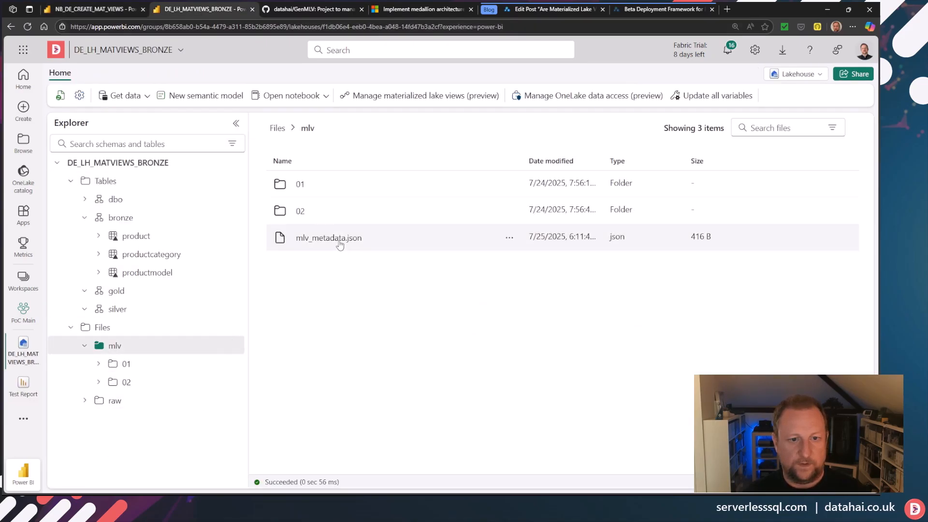
{"action": "left_click", "coordinate": [328, 237]}
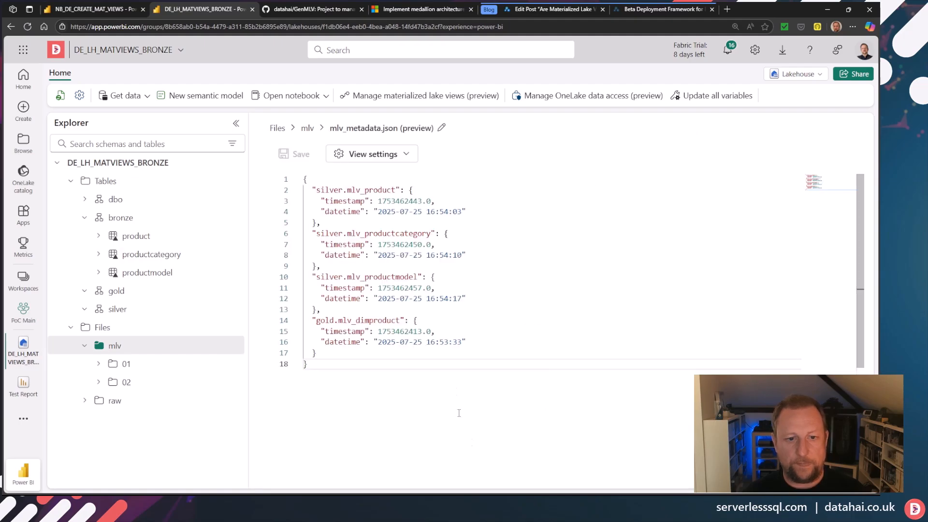
{"action": "double_click", "coordinate": [357, 190]}
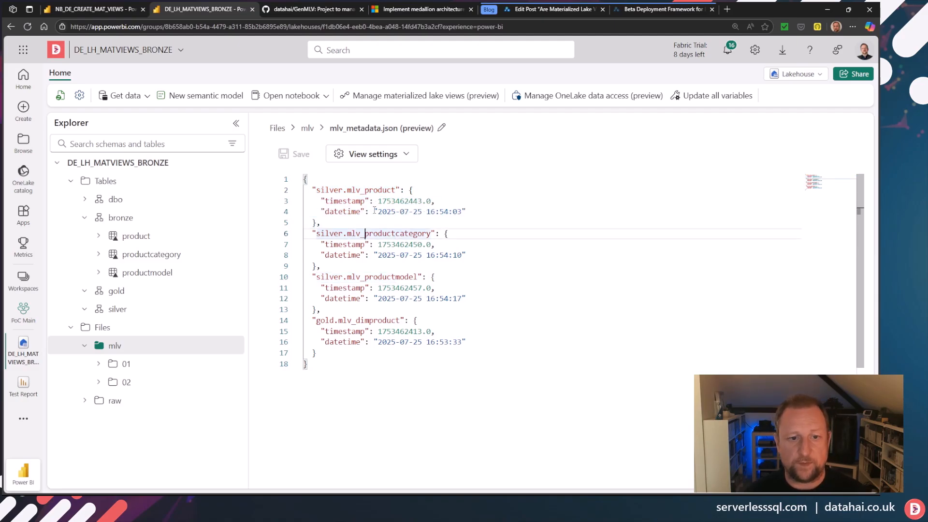
{"action": "mouse_move", "coordinate": [450, 342]}
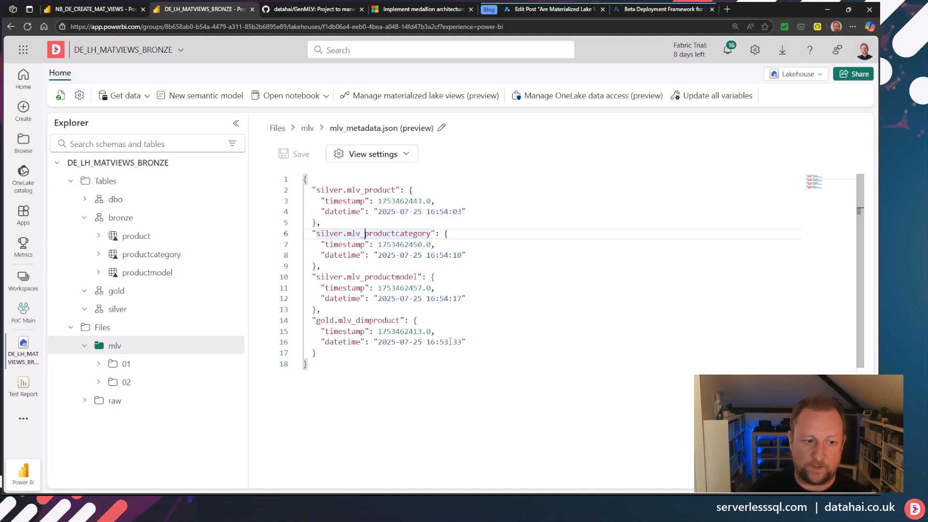
{"action": "mouse_move", "coordinate": [118, 308]}
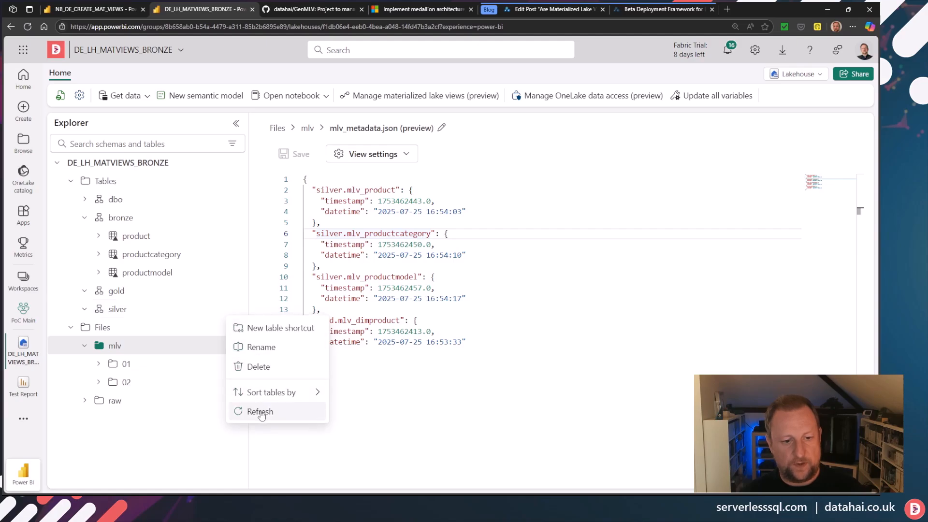
{"action": "left_click", "coordinate": [259, 411]}
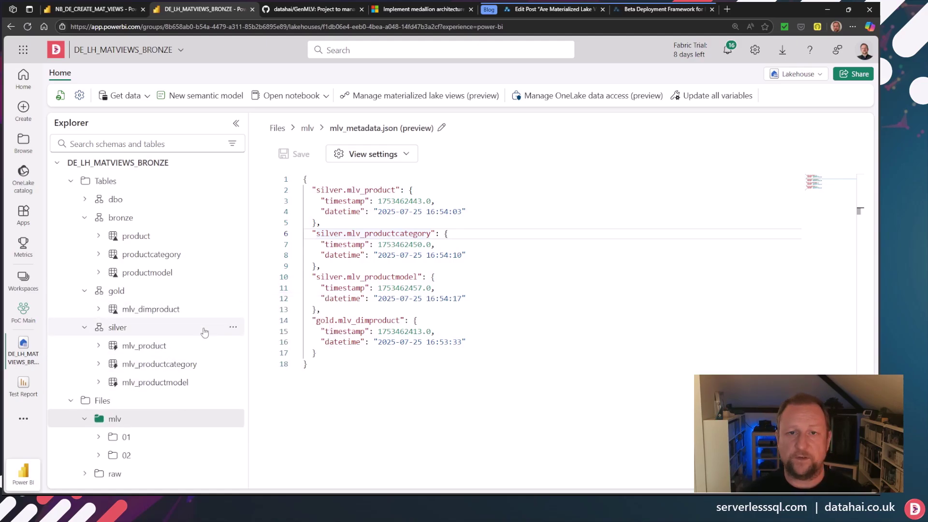
{"action": "mouse_move", "coordinate": [212, 369]}
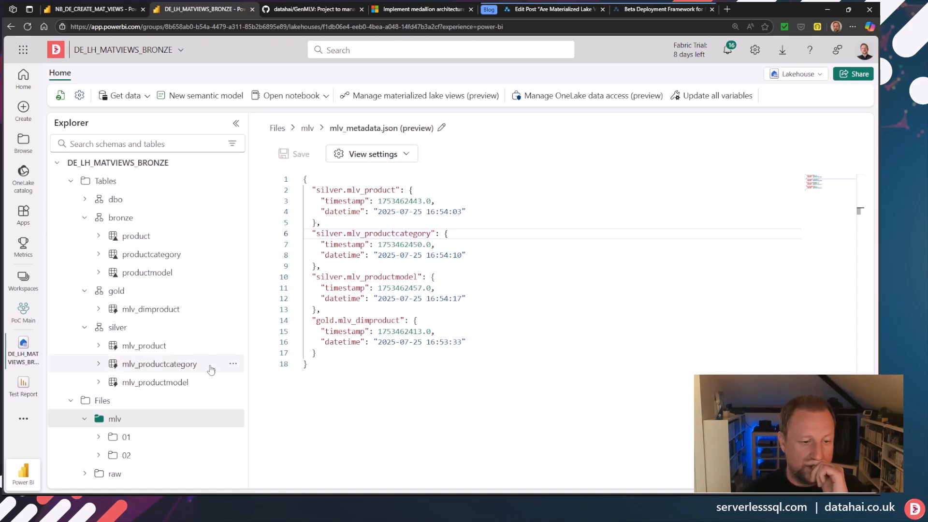
{"action": "mouse_move", "coordinate": [144, 346]}
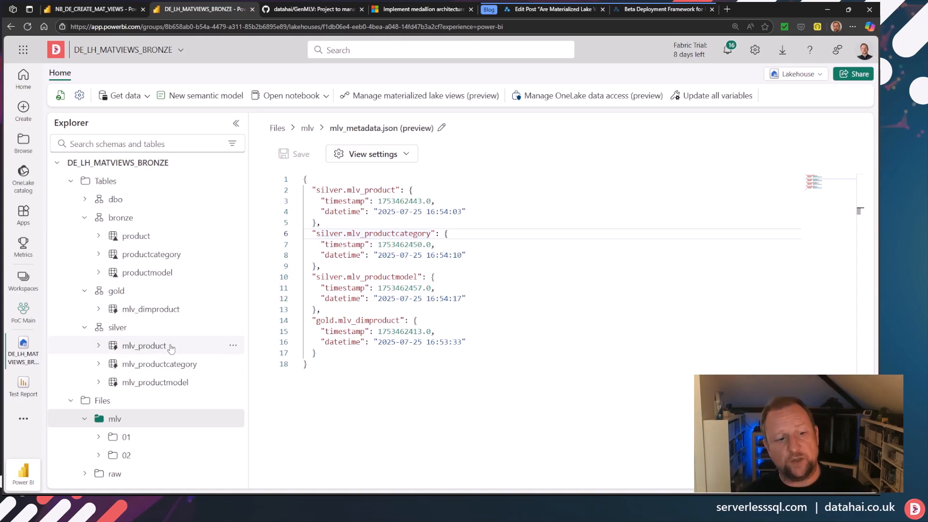
{"action": "mouse_move", "coordinate": [167, 314]}
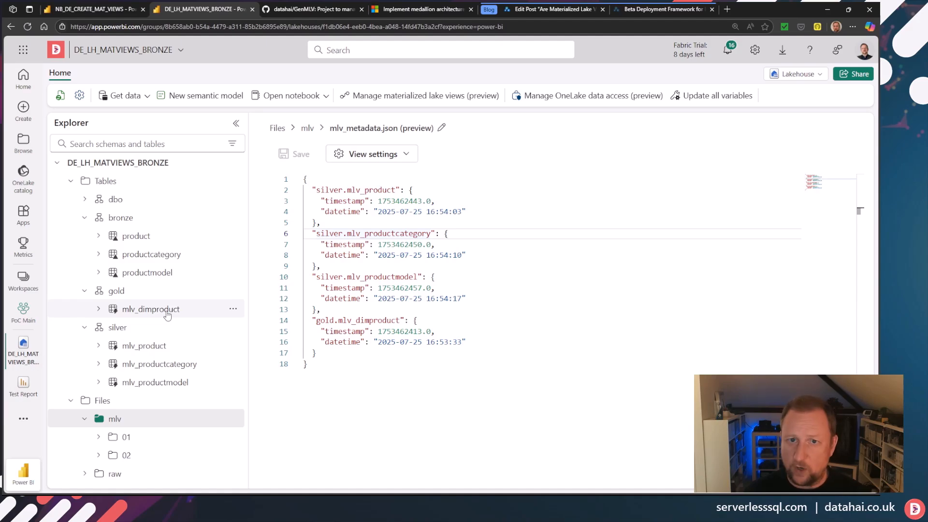
{"action": "mouse_move", "coordinate": [519, 311]}
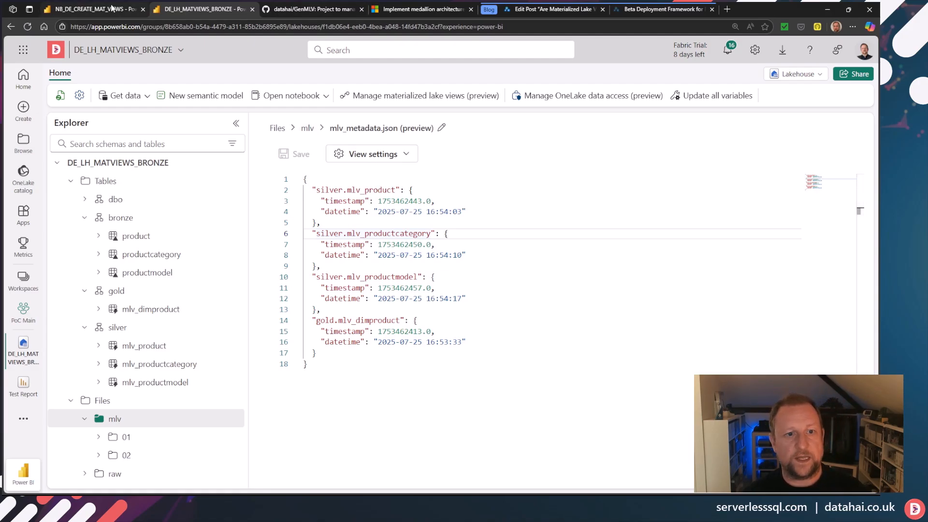
Step: Scroll up to the deployment cell in NB_DE_CREATE_MAT_VIEWS and rerun it, finishing in about two seconds
{"action": "left_click", "coordinate": [89, 9]}
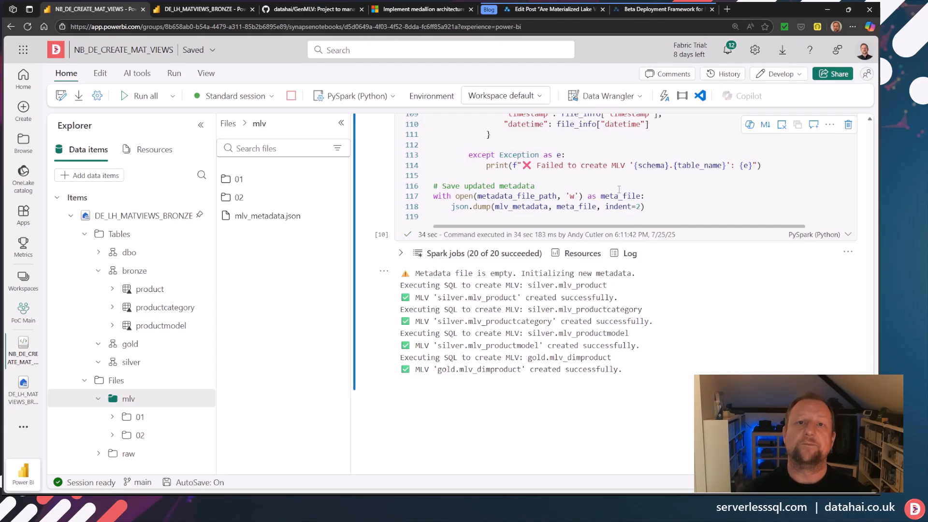
{"action": "scroll", "scroll_direction": "up", "scroll_amount": 3}
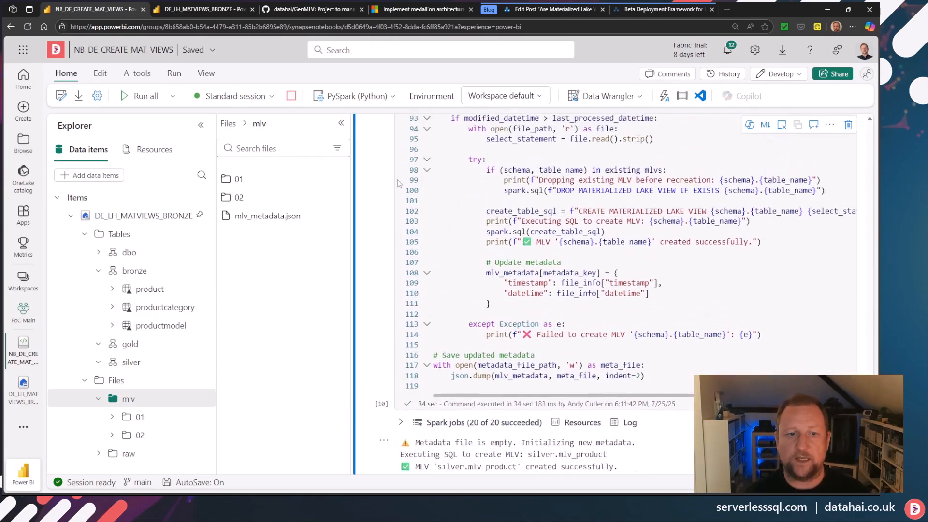
{"action": "scroll", "scroll_direction": "up", "scroll_amount": 3}
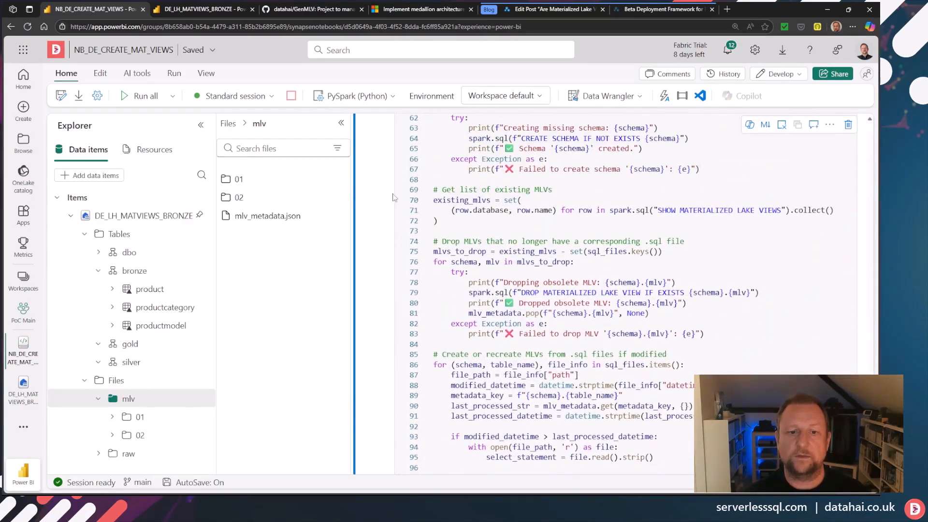
{"action": "scroll", "scroll_direction": "up", "scroll_amount": 3}
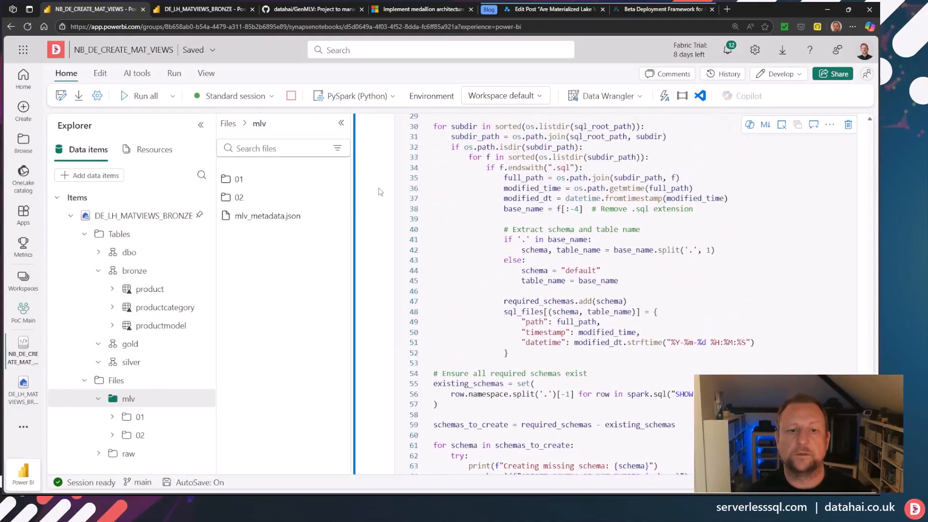
{"action": "scroll", "scroll_direction": "up", "scroll_amount": 3}
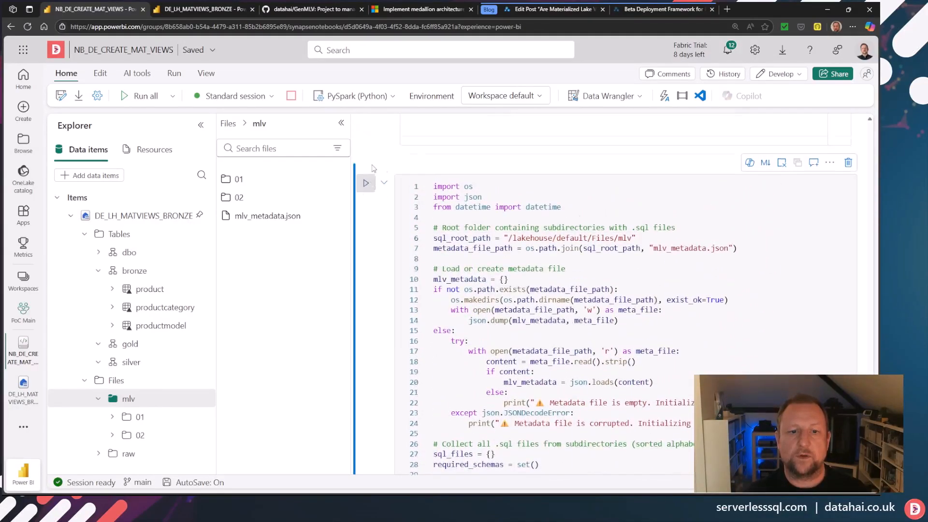
{"action": "left_click", "coordinate": [366, 182]}
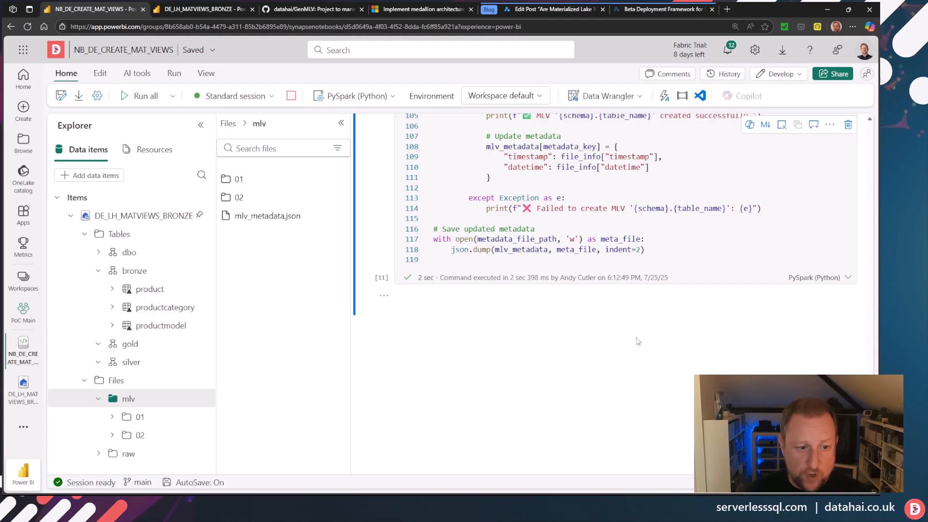
{"action": "mouse_move", "coordinate": [168, 423]}
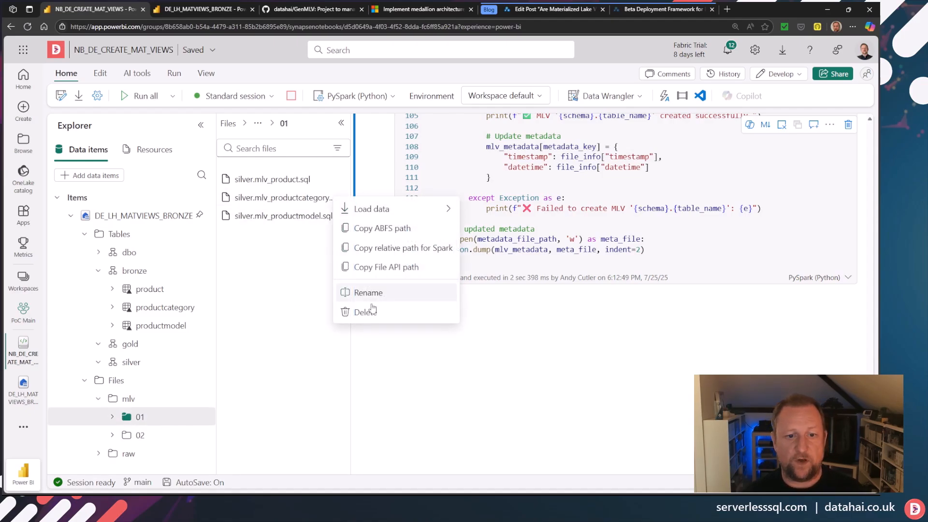
{"action": "left_click", "coordinate": [602, 343]}
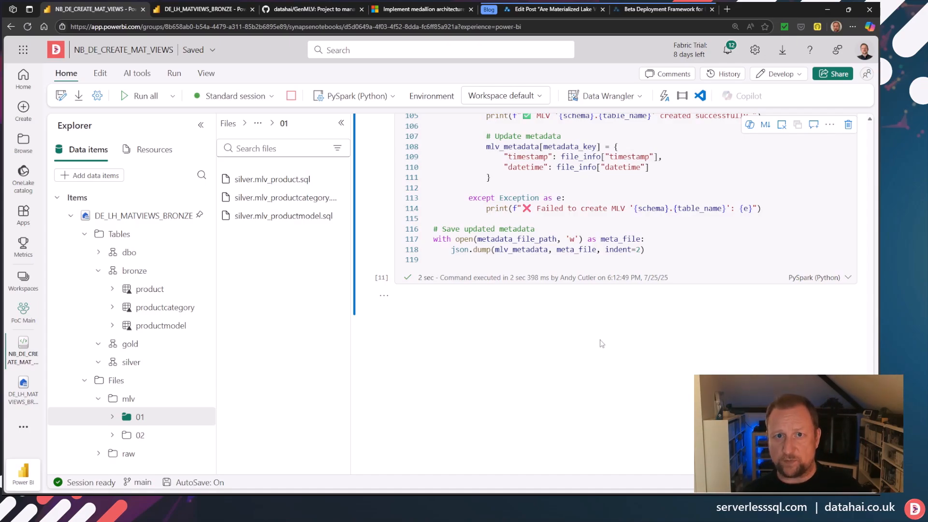
{"action": "mouse_move", "coordinate": [340, 353]}
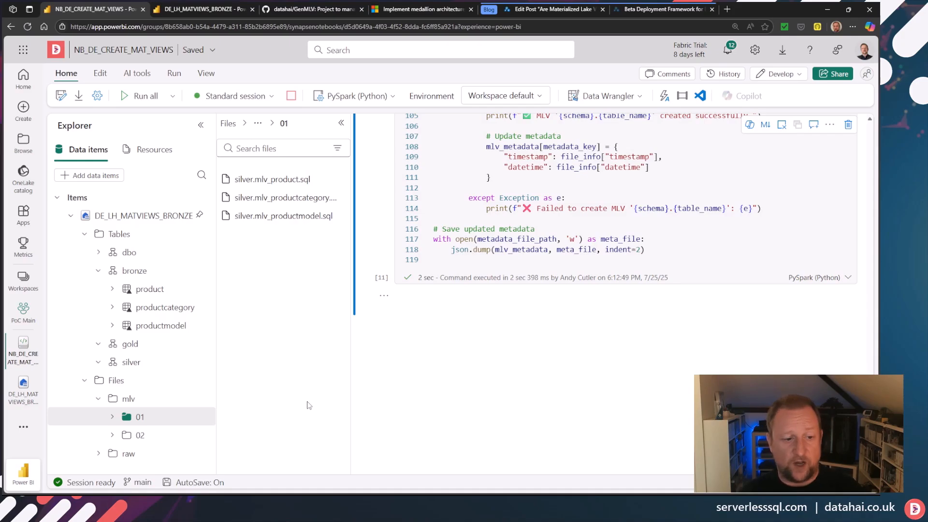
{"action": "mouse_move", "coordinate": [349, 222]}
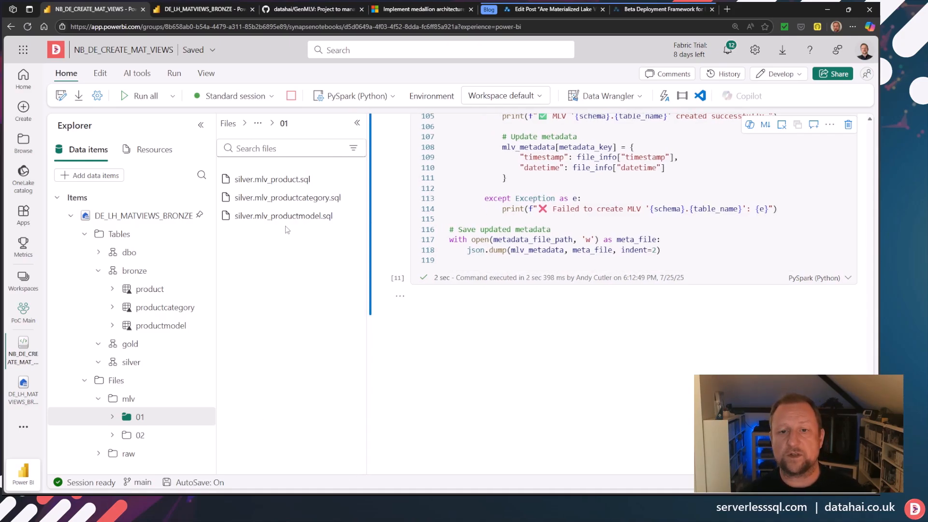
{"action": "mouse_move", "coordinate": [395, 152]}
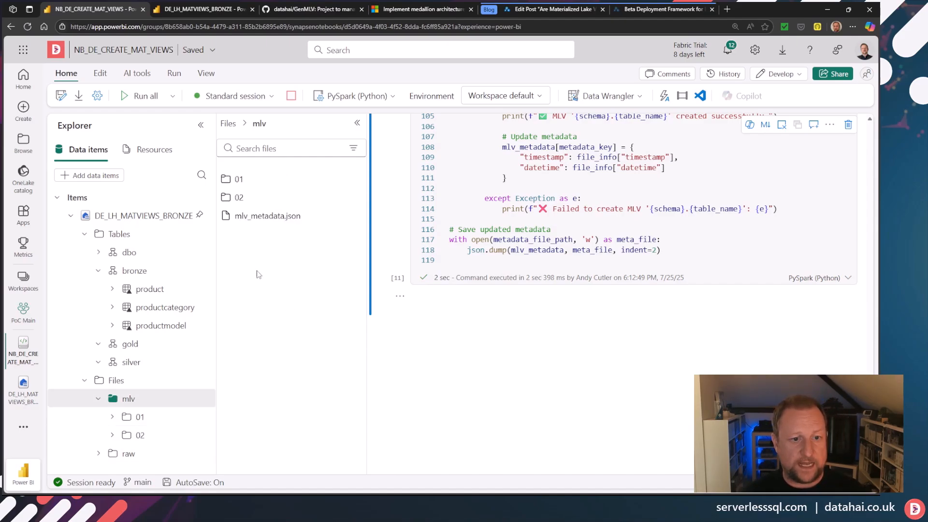
{"action": "mouse_move", "coordinate": [281, 288]}
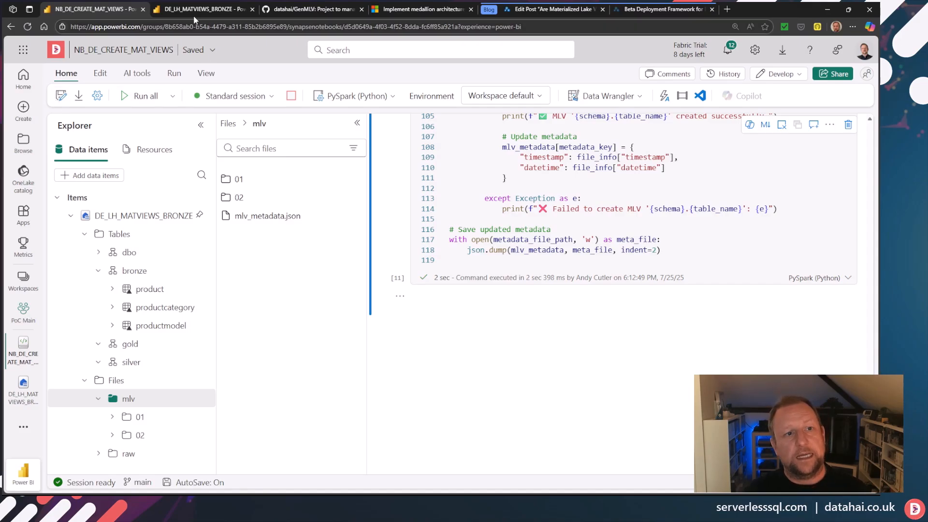
Step: Open Manage materialized lake views in DE_LH_MATVIEWS_BRONZE to display the bronze-silver-gold lineage
{"action": "left_click", "coordinate": [204, 8]}
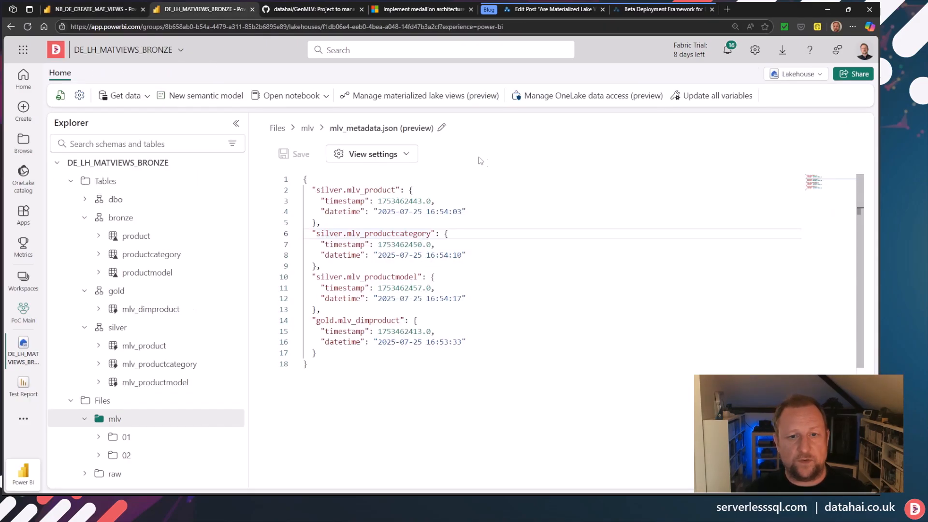
{"action": "mouse_move", "coordinate": [414, 95]}
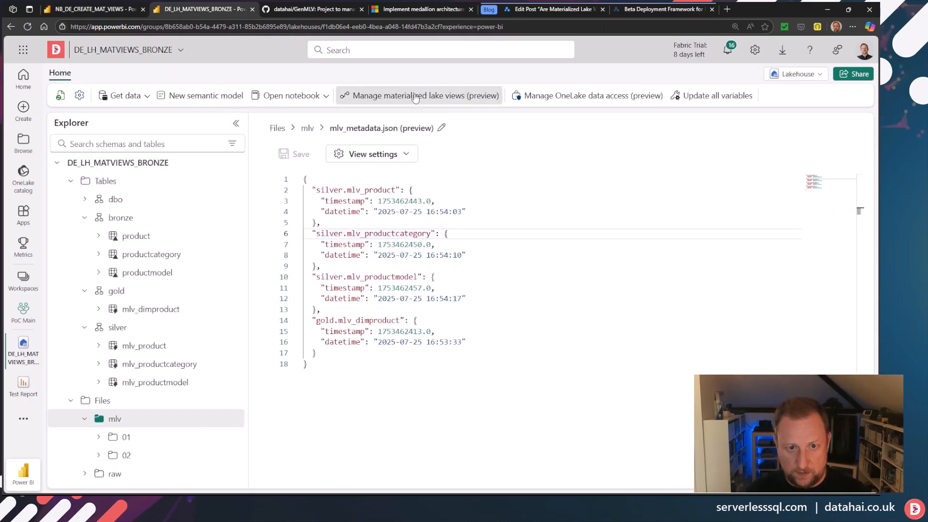
{"action": "left_click", "coordinate": [420, 95]}
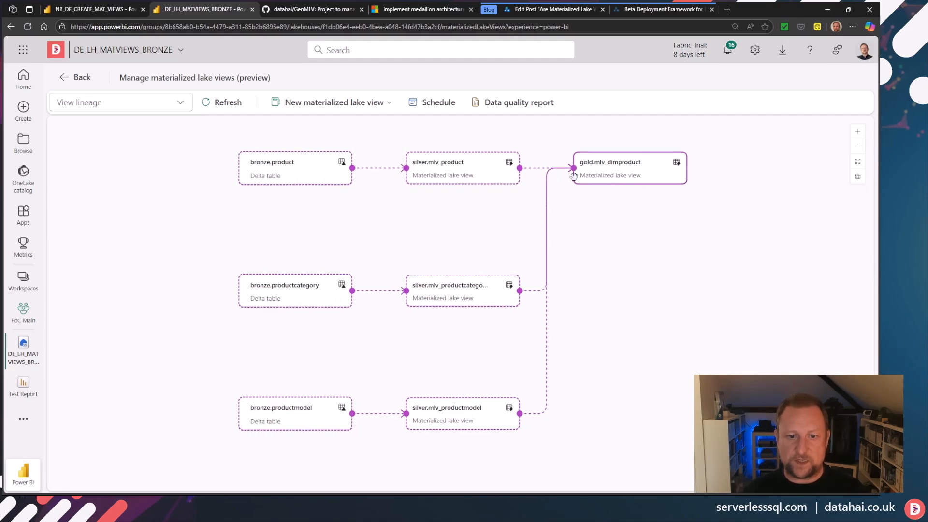
{"action": "mouse_move", "coordinate": [433, 255]}
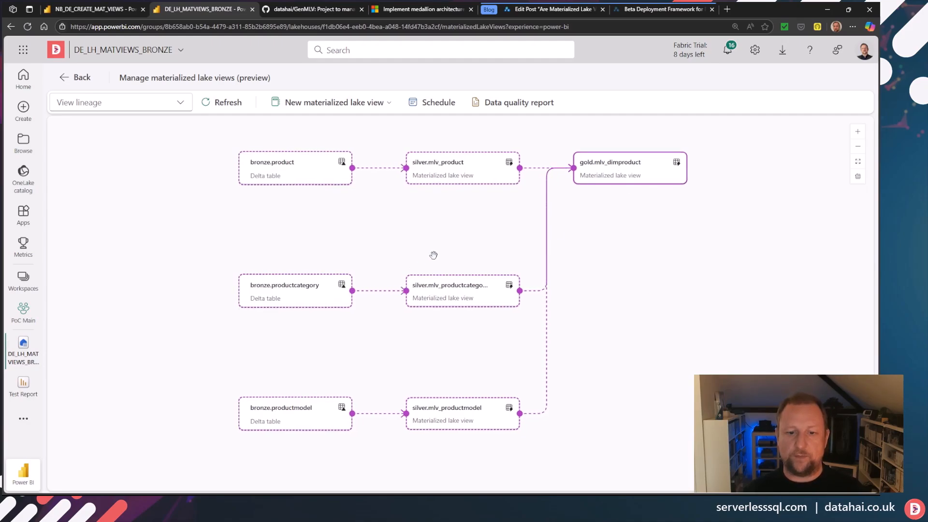
{"action": "mouse_move", "coordinate": [466, 277]}
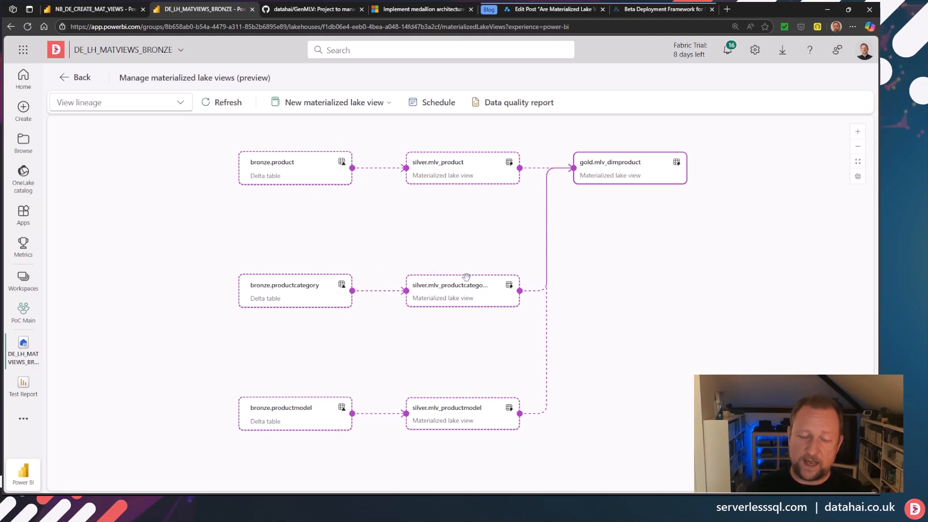
{"action": "mouse_move", "coordinate": [591, 227]}
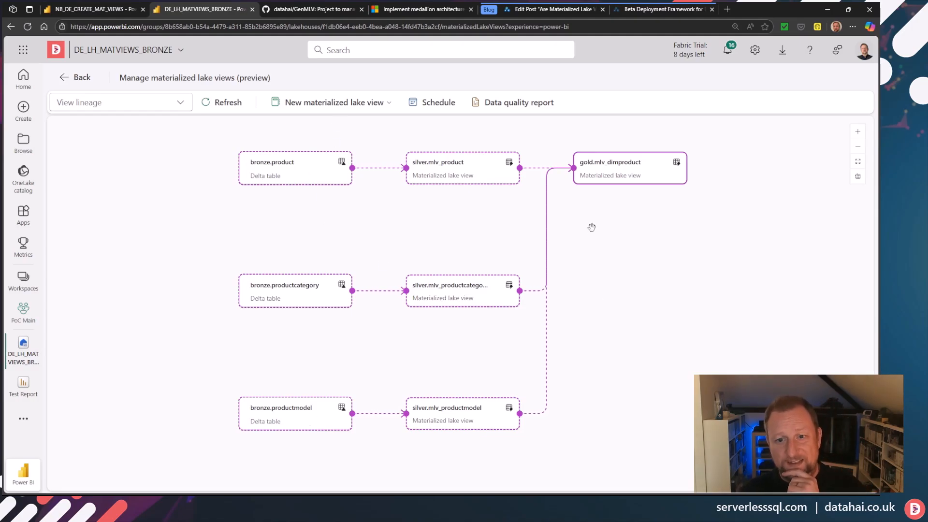
{"action": "mouse_move", "coordinate": [587, 207]}
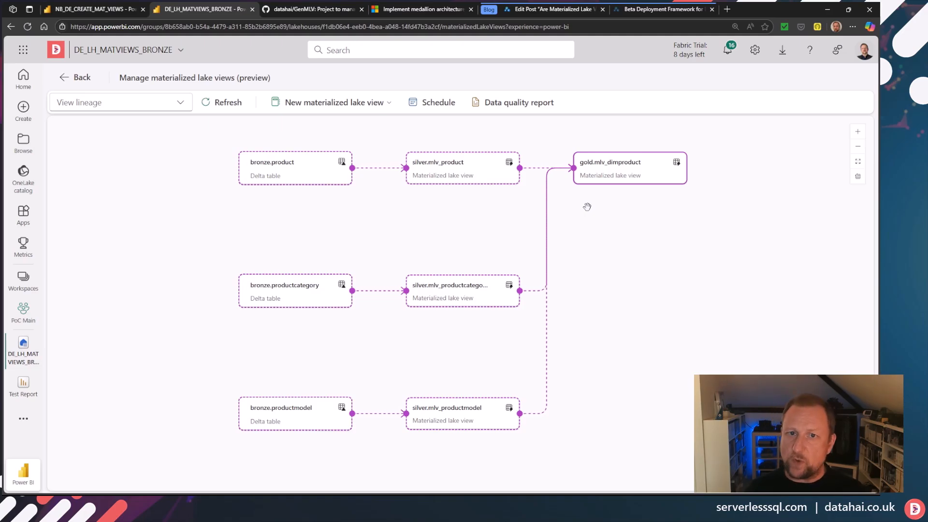
{"action": "mouse_move", "coordinate": [387, 269]}
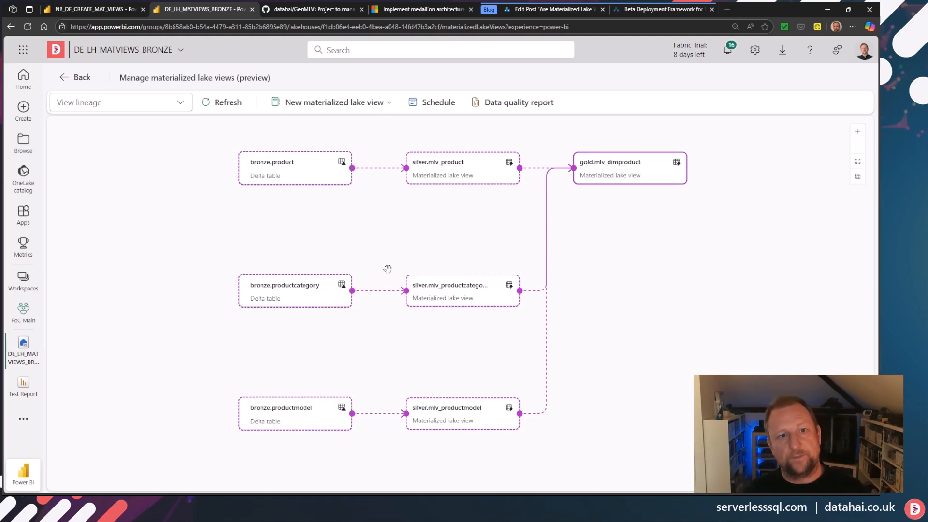
Step: Glance at the GenMLV README on GitHub, then return to the NB_DE_CREATE_MAT_VIEWS notebook
{"action": "left_click", "coordinate": [311, 9]}
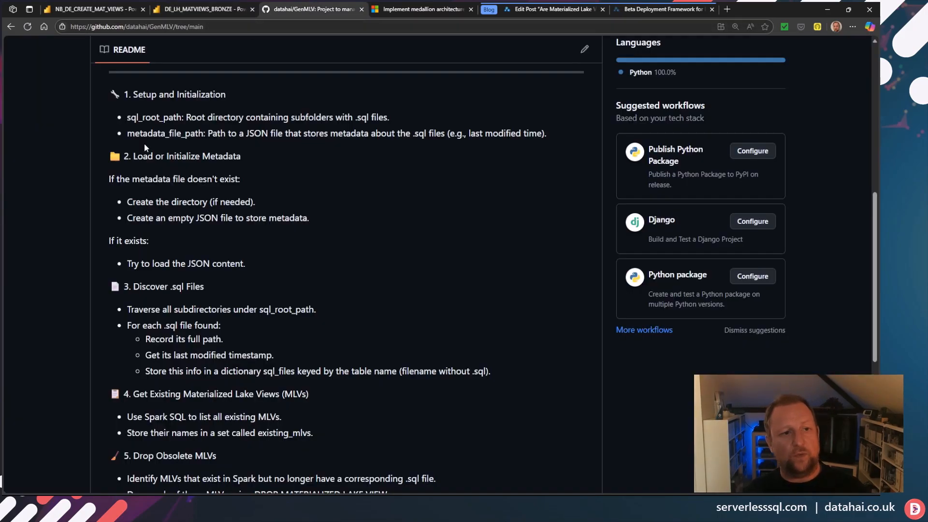
{"action": "mouse_move", "coordinate": [43, 221]}
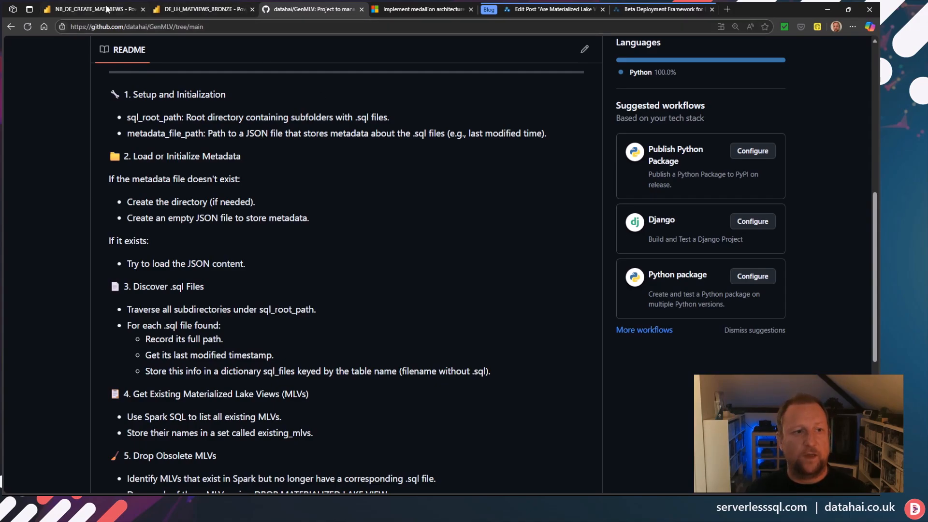
{"action": "left_click", "coordinate": [89, 9]}
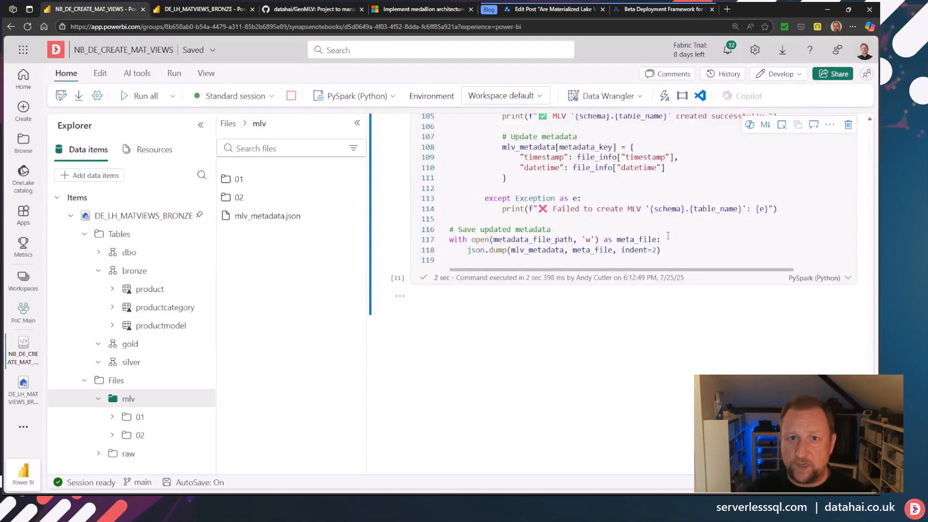